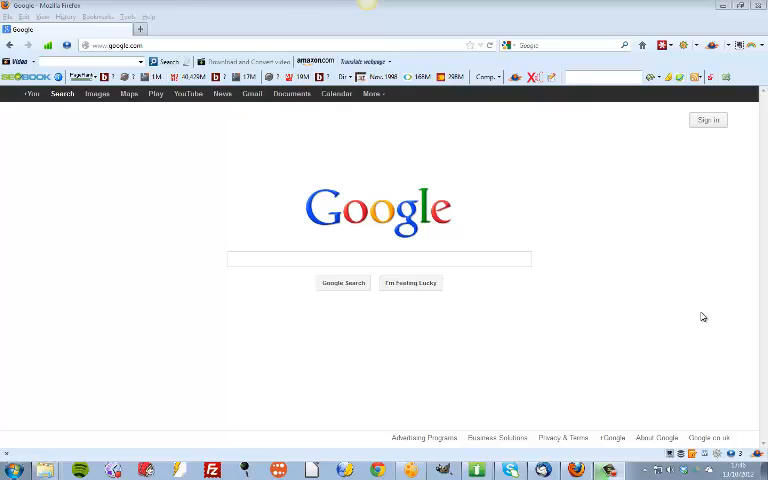
{"action": "mouse_move", "coordinate": [499, 298]}
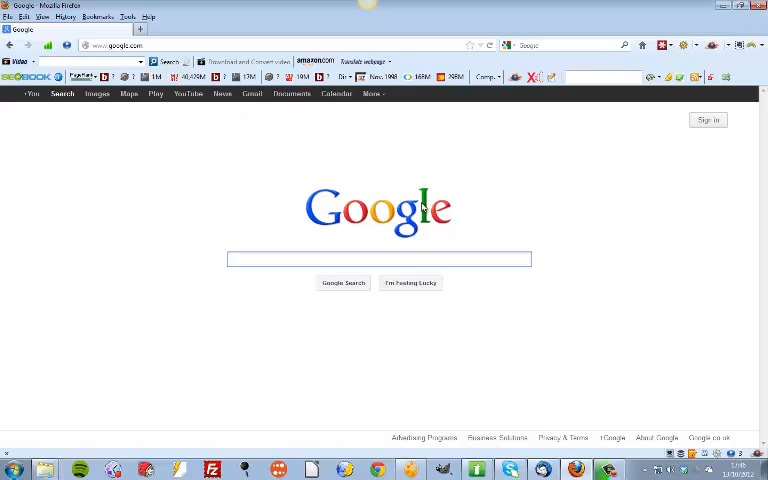
Step: Search for wordpress.org and save the WordPress 3.4.2 zip download
{"action": "type", "text": "wol"}
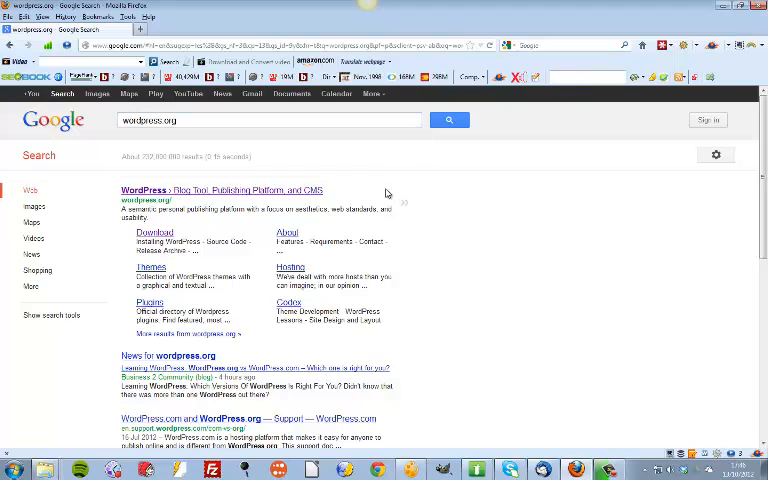
{"action": "left_click", "coordinate": [143, 190]}
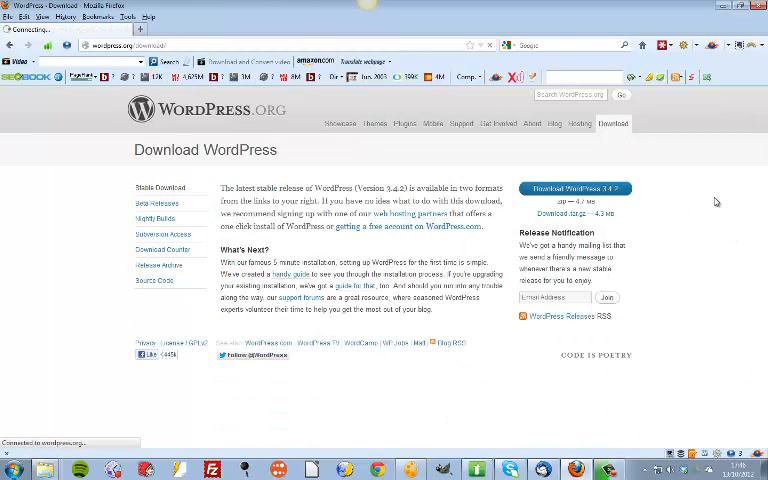
{"action": "left_click", "coordinate": [574, 188]}
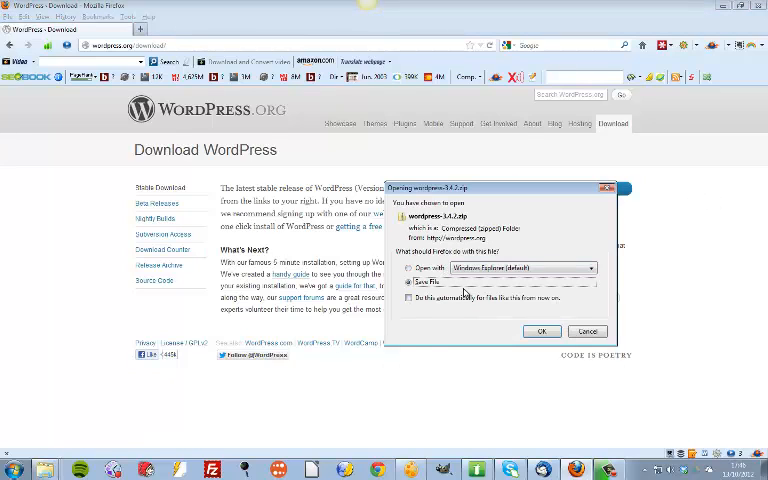
{"action": "left_click", "coordinate": [587, 331]}
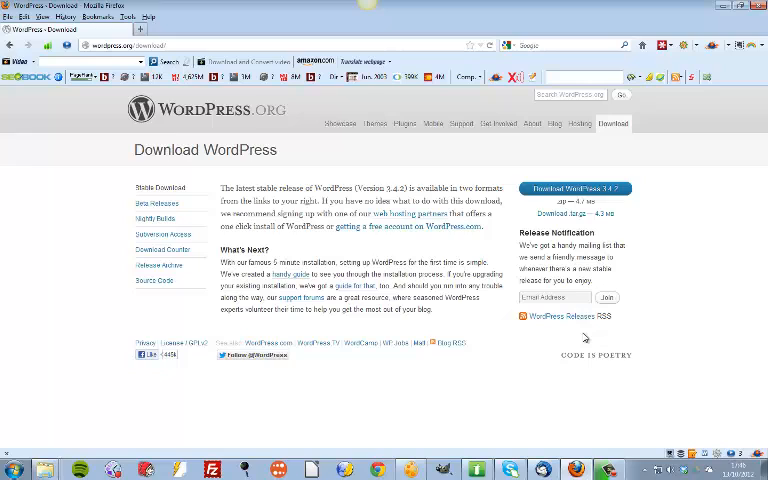
{"action": "mouse_move", "coordinate": [631, 280]}
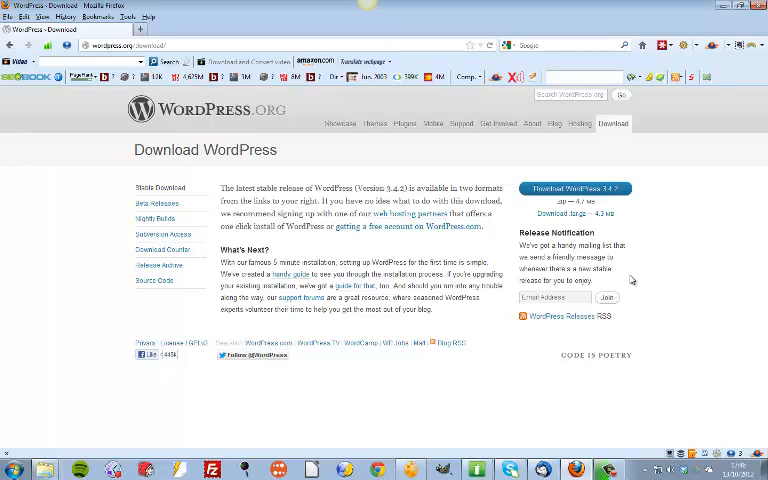
{"action": "mouse_move", "coordinate": [658, 229]}
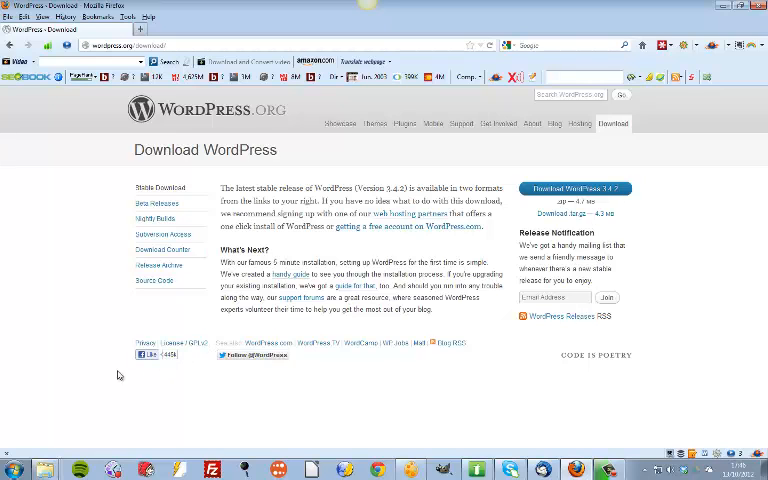
Step: Launch XAMPP Control Panel from the Start menu and start Apache and MySQL
{"action": "left_click", "coordinate": [10, 467]}
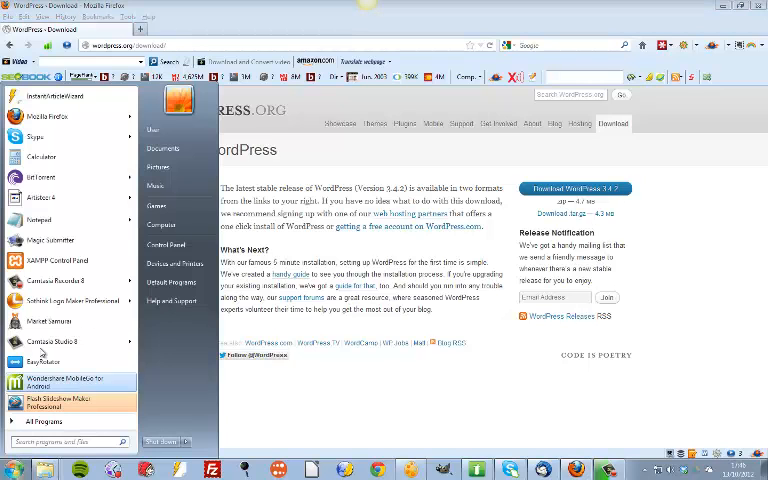
{"action": "left_click", "coordinate": [56, 261]}
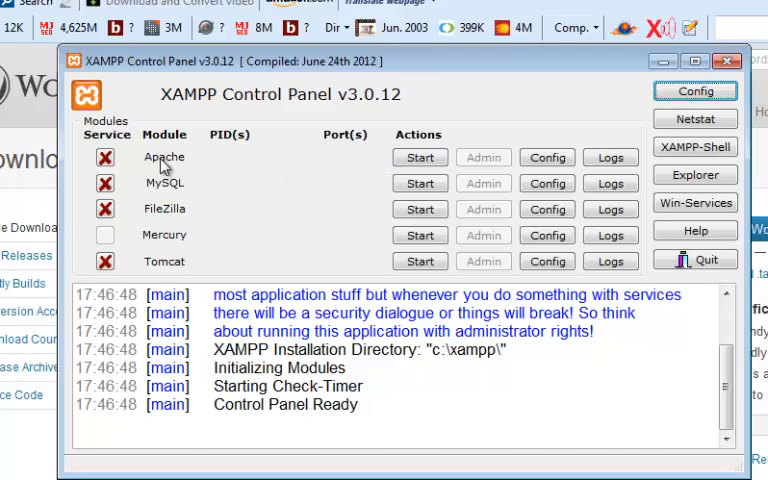
{"action": "mouse_move", "coordinate": [163, 196]}
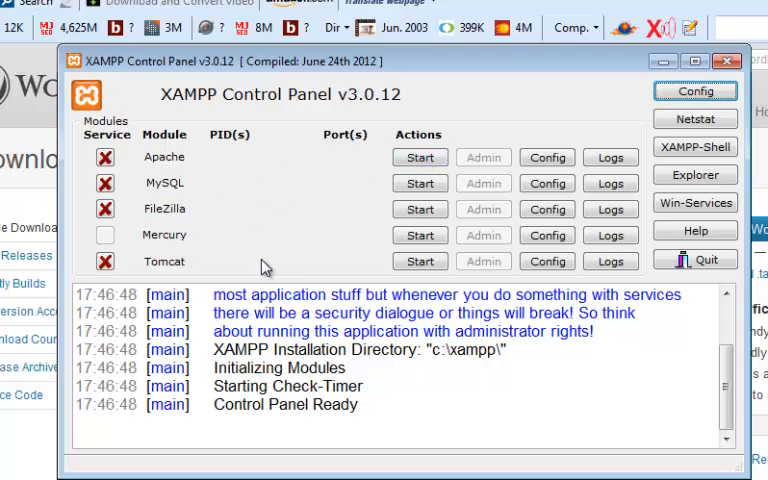
{"action": "mouse_move", "coordinate": [280, 202]}
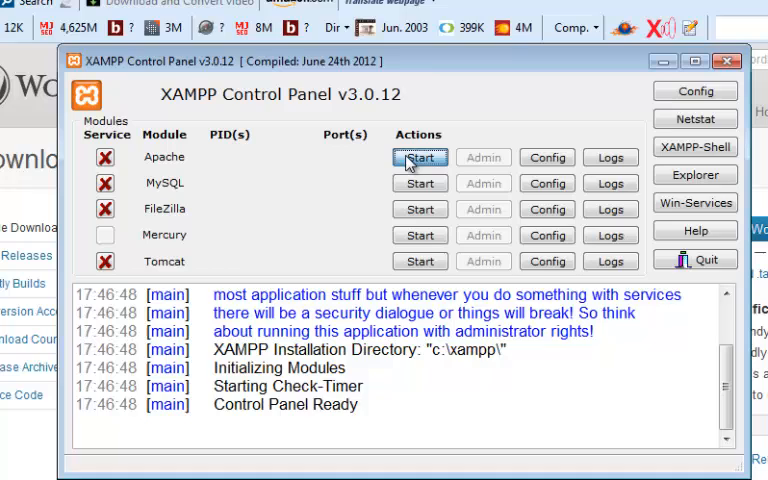
{"action": "left_click", "coordinate": [419, 157]}
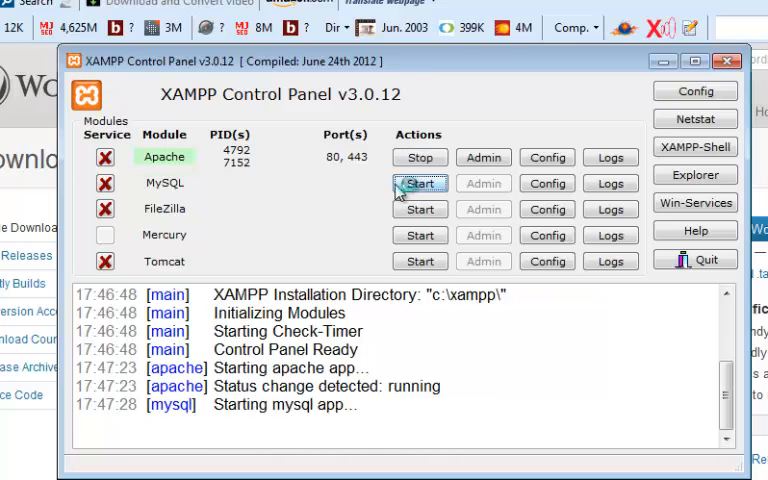
{"action": "left_click", "coordinate": [419, 183]}
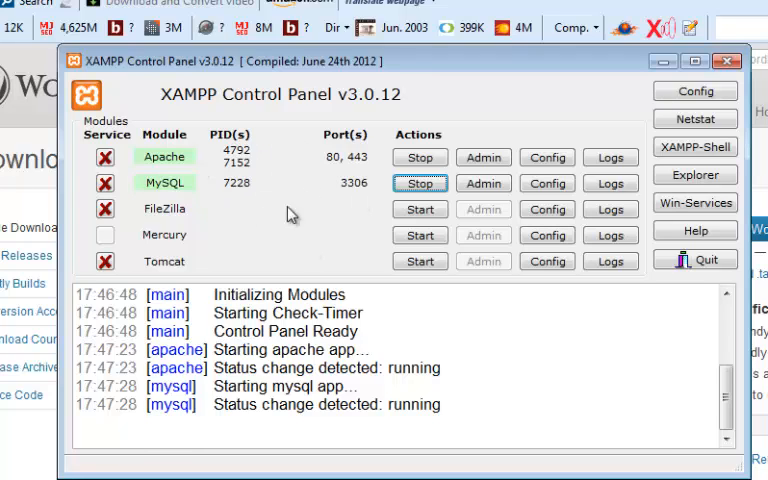
{"action": "mouse_move", "coordinate": [285, 215]}
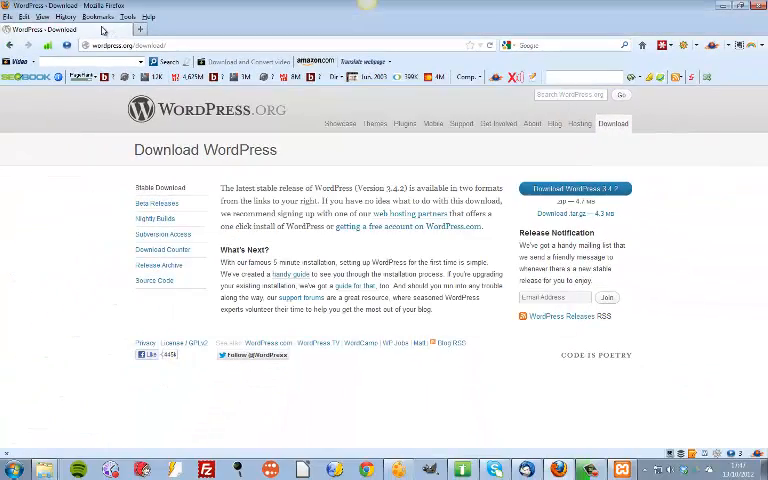
Step: Load localhost/xampp in a new Firefox tab
{"action": "left_click", "coordinate": [217, 29]}
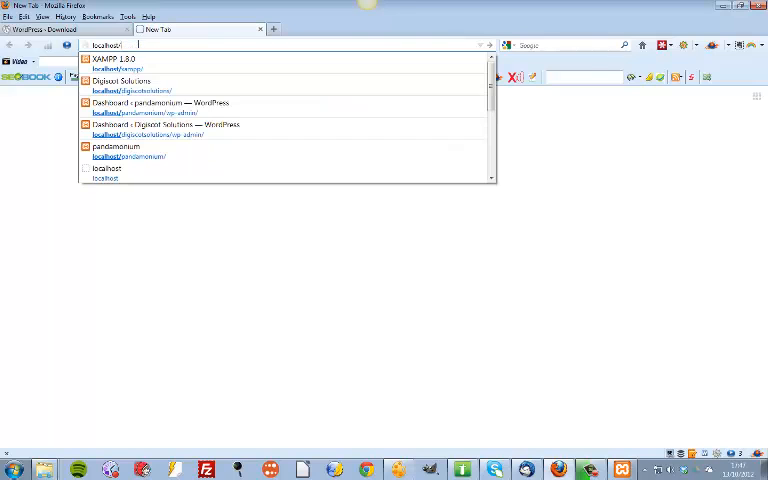
{"action": "left_click", "coordinate": [113, 59]}
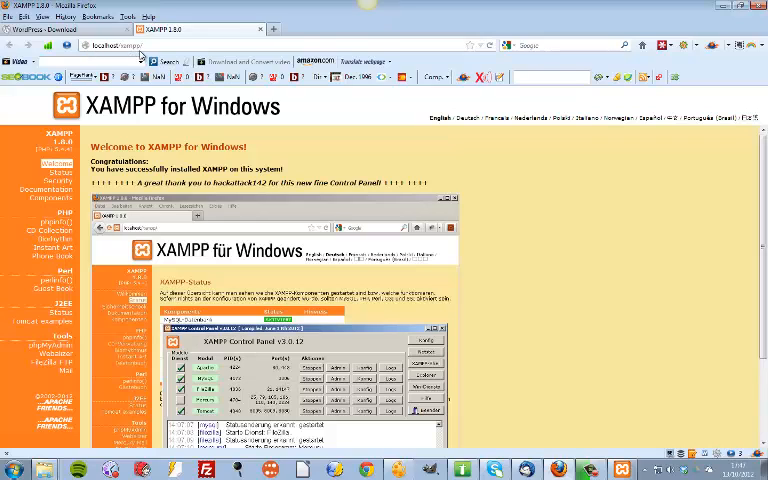
{"action": "mouse_move", "coordinate": [662, 134]}
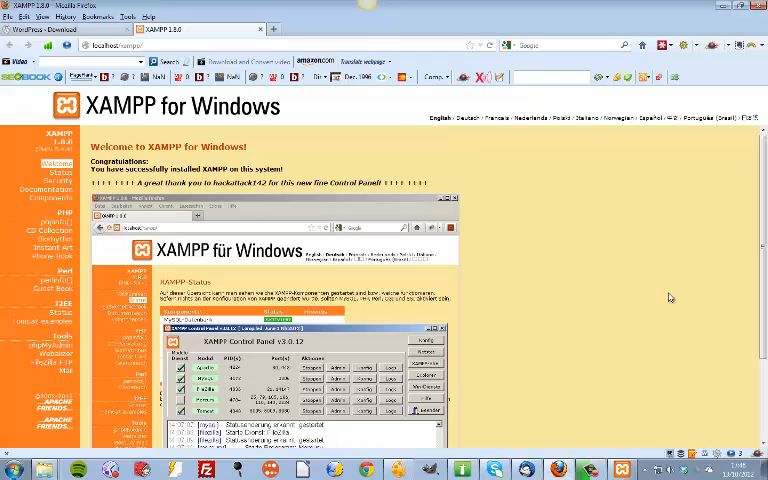
{"action": "mouse_move", "coordinate": [458, 327]}
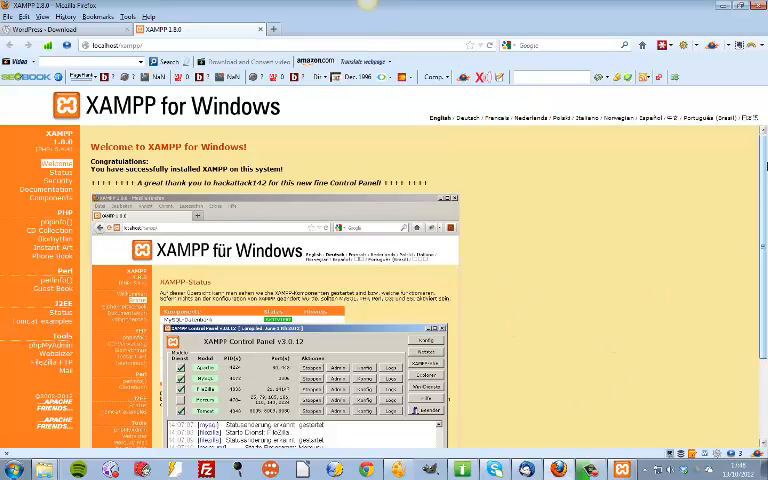
{"action": "mouse_move", "coordinate": [603, 414]}
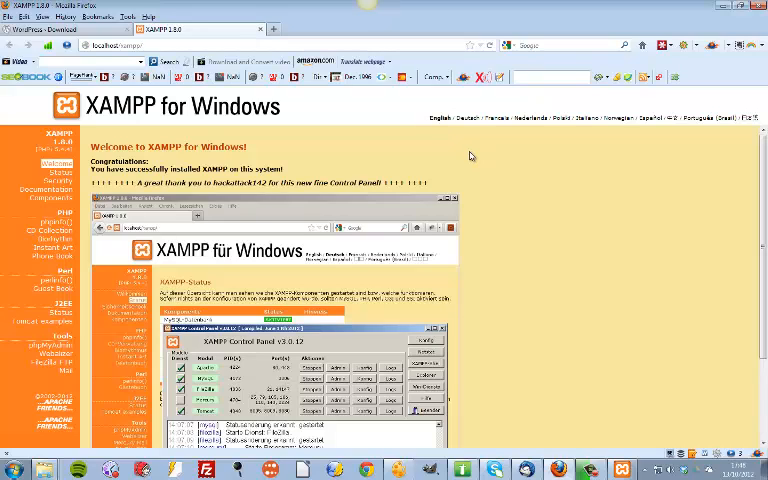
{"action": "mouse_move", "coordinate": [499, 181]}
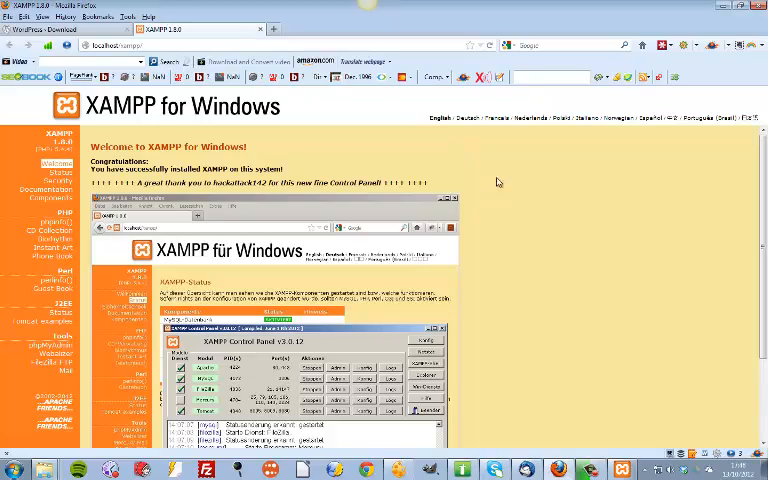
Step: Browse to C:\xampp\htdocs and create a new folder there
{"action": "left_click", "coordinate": [40, 469]}
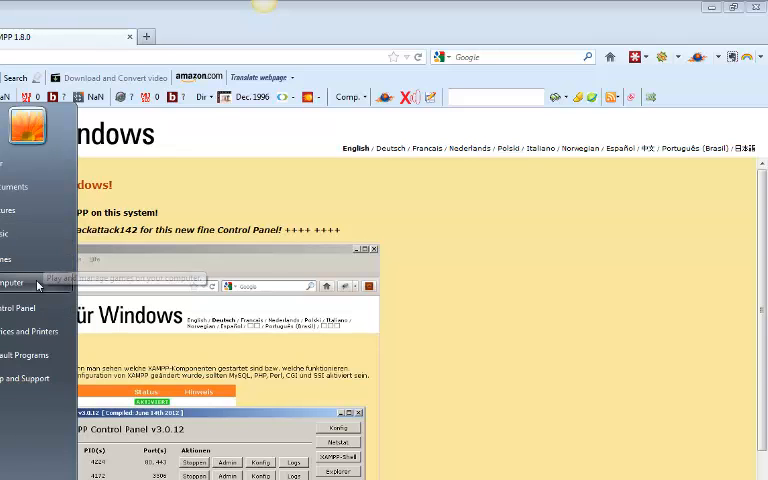
{"action": "left_click", "coordinate": [11, 283]}
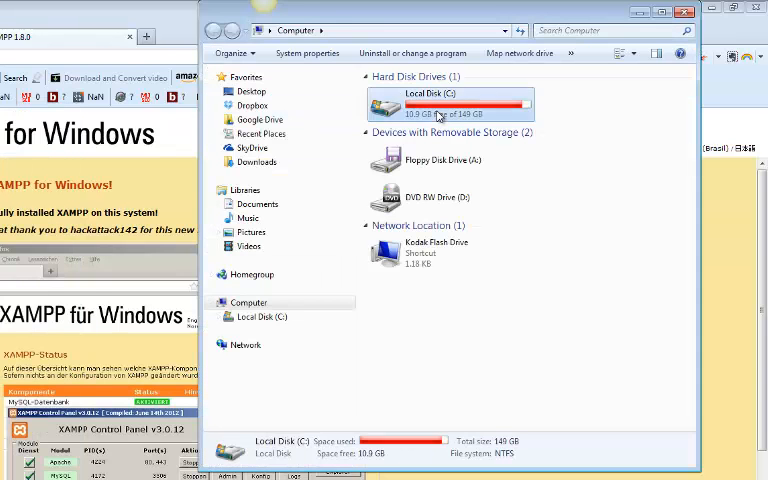
{"action": "double_click", "coordinate": [450, 100]}
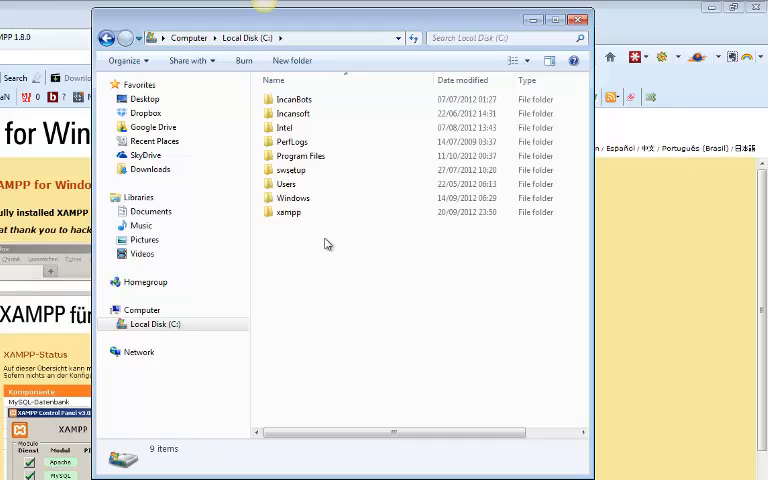
{"action": "mouse_move", "coordinate": [341, 82]}
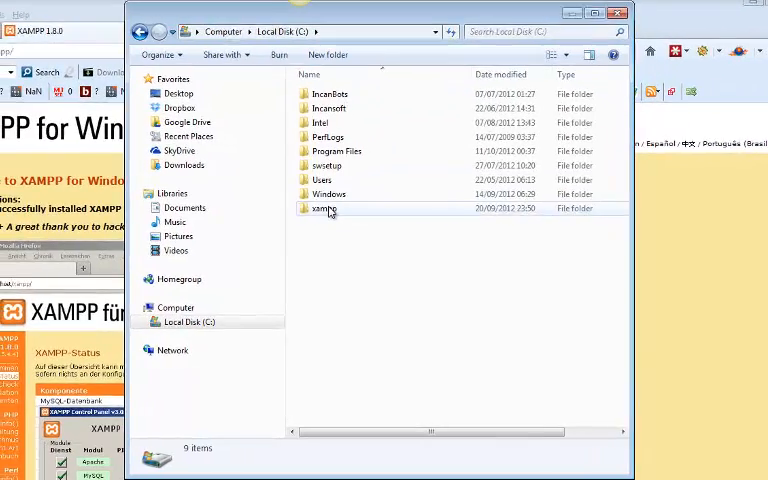
{"action": "double_click", "coordinate": [324, 208]}
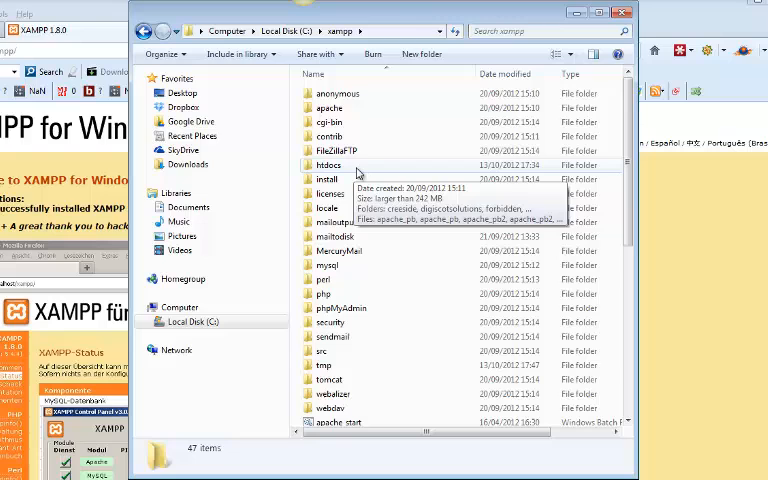
{"action": "double_click", "coordinate": [329, 165]}
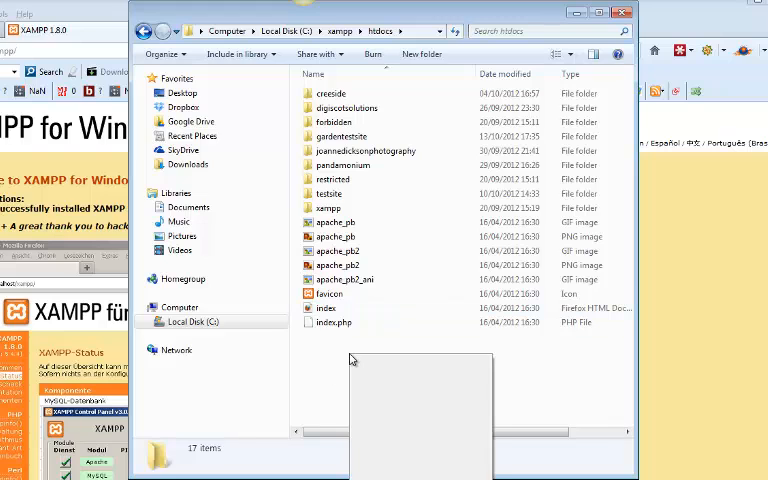
{"action": "right_click", "coordinate": [351, 360]}
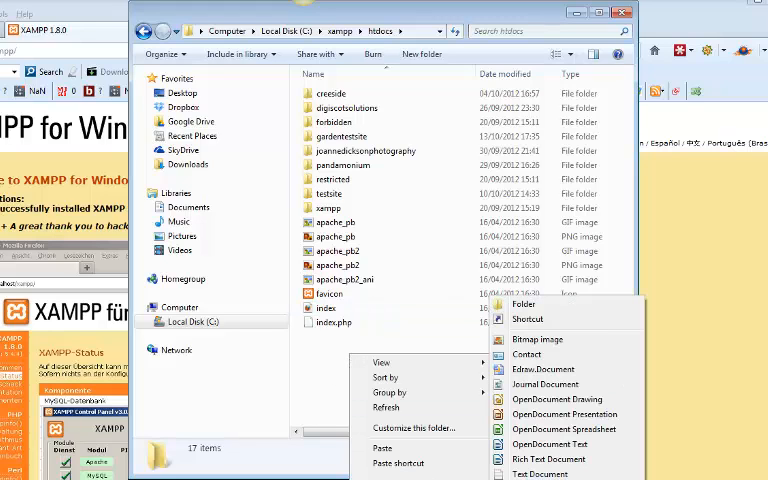
{"action": "left_click", "coordinate": [522, 304]}
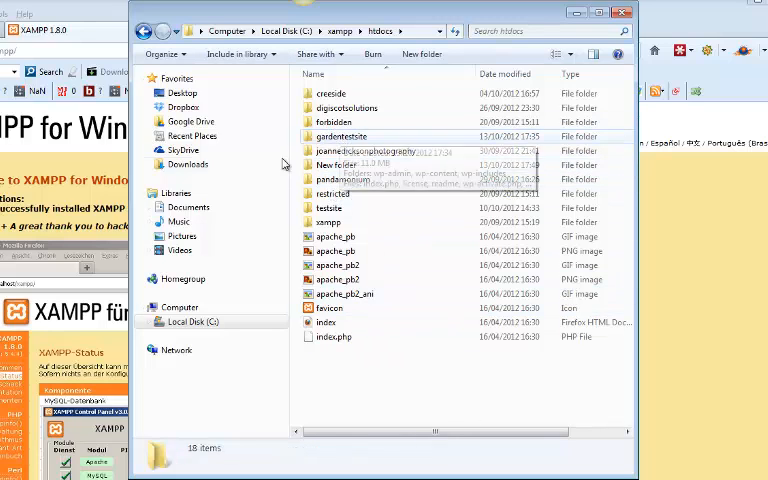
Step: Send the 20 items in gardentestsite to the Recycle Bin and reopen the folder
{"action": "double_click", "coordinate": [340, 136]}
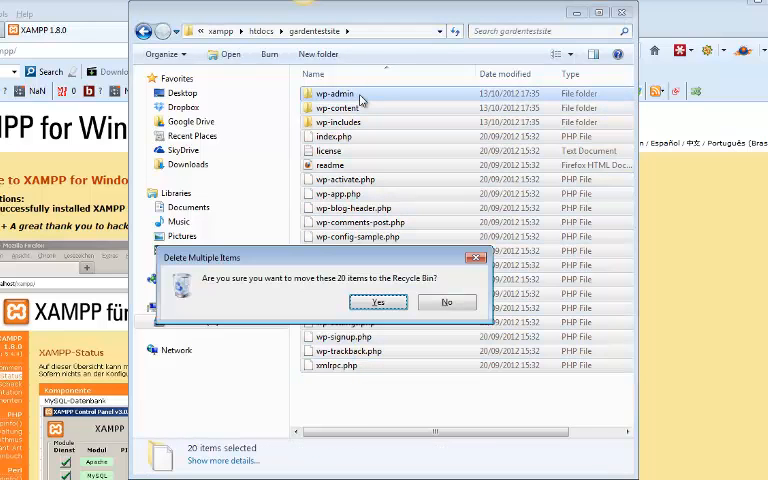
{"action": "left_click", "coordinate": [378, 302]}
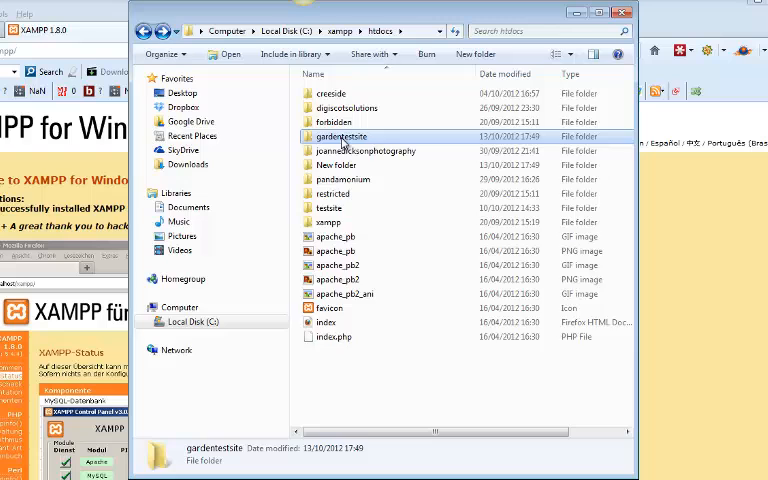
{"action": "double_click", "coordinate": [340, 136]}
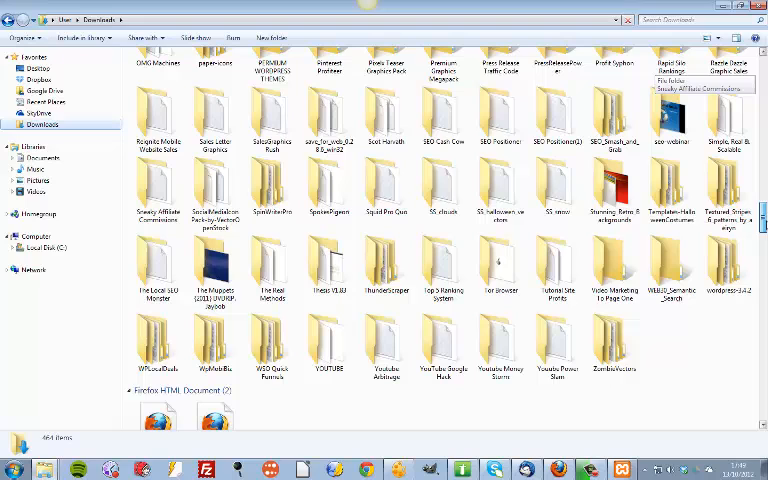
Step: Copy the files from wordpress-3.4.2\wordpress and paste them into gardentestsite
{"action": "double_click", "coordinate": [728, 290]}
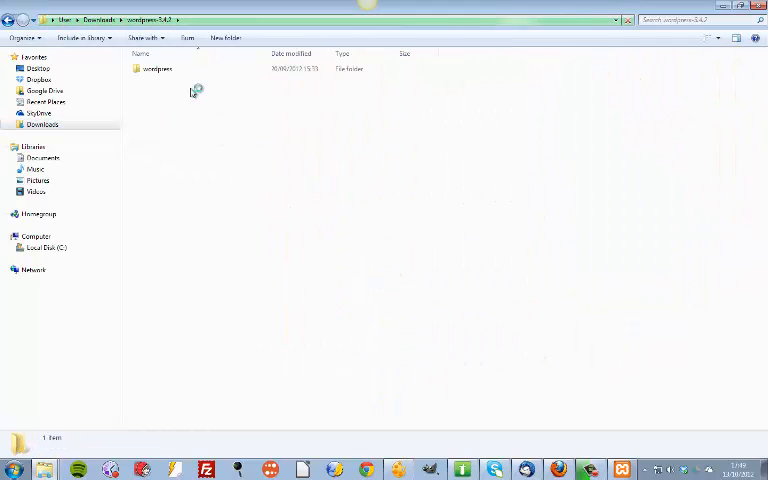
{"action": "double_click", "coordinate": [157, 68]}
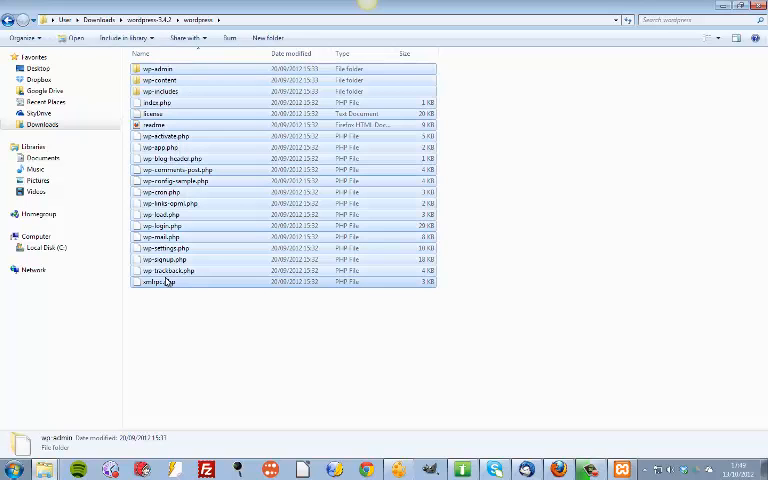
{"action": "right_click", "coordinate": [170, 180]}
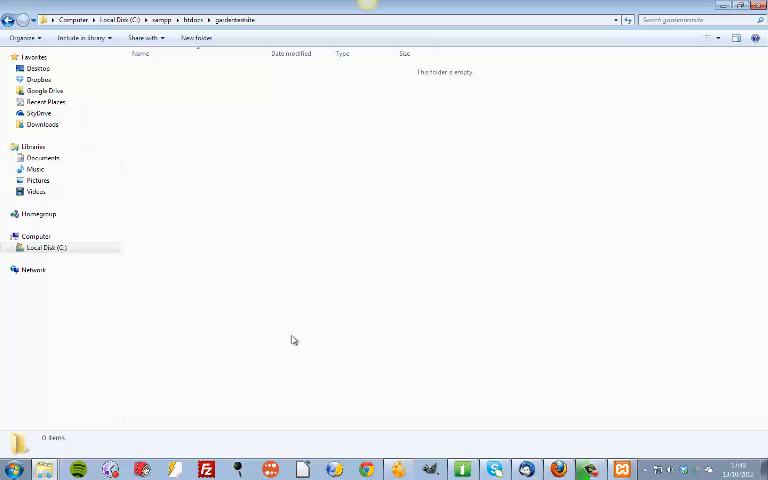
{"action": "right_click", "coordinate": [294, 340]}
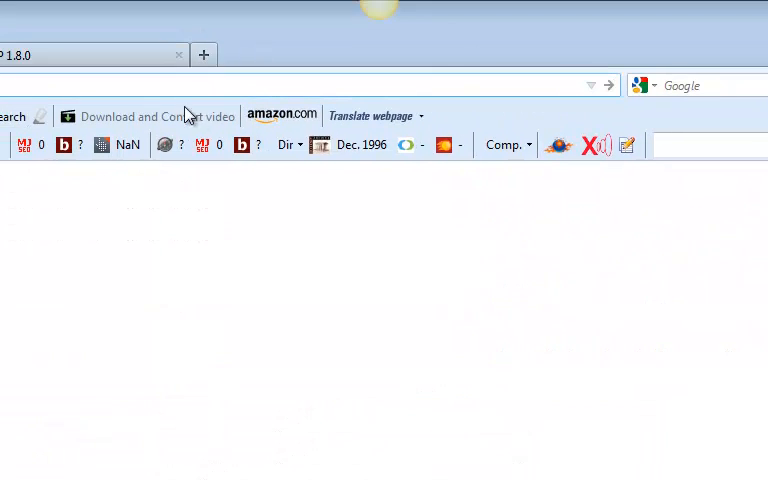
Step: Load the local site to reach the missing wp-config.php error page
{"action": "left_click", "coordinate": [203, 55]}
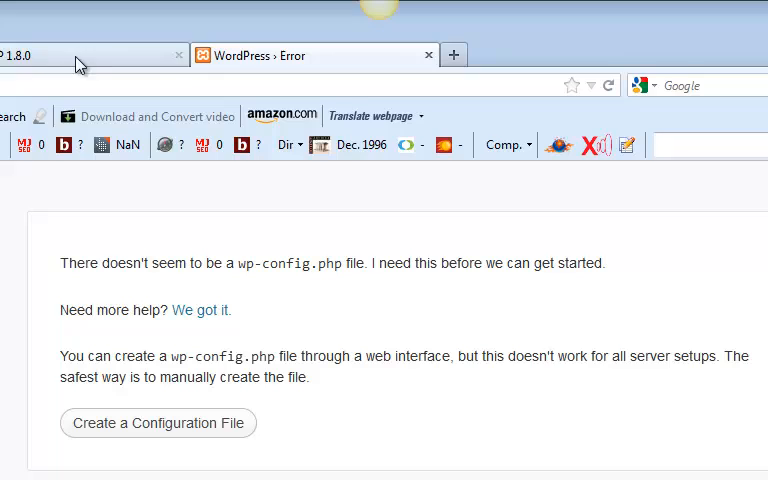
{"action": "mouse_move", "coordinate": [236, 223]}
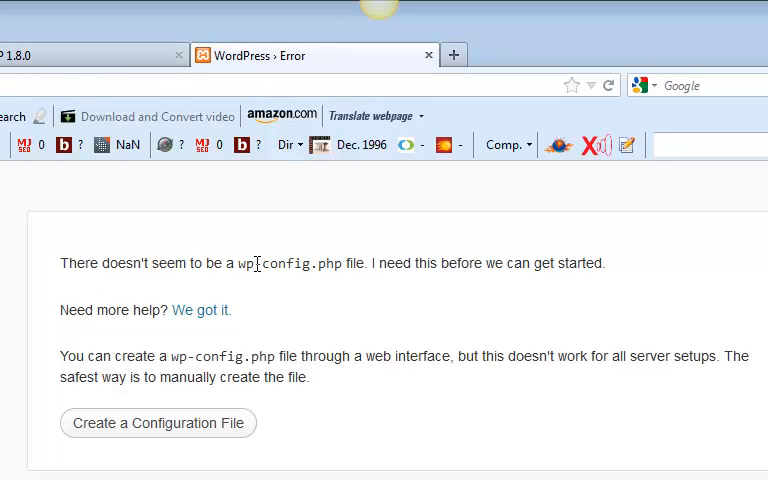
{"action": "mouse_move", "coordinate": [450, 311]}
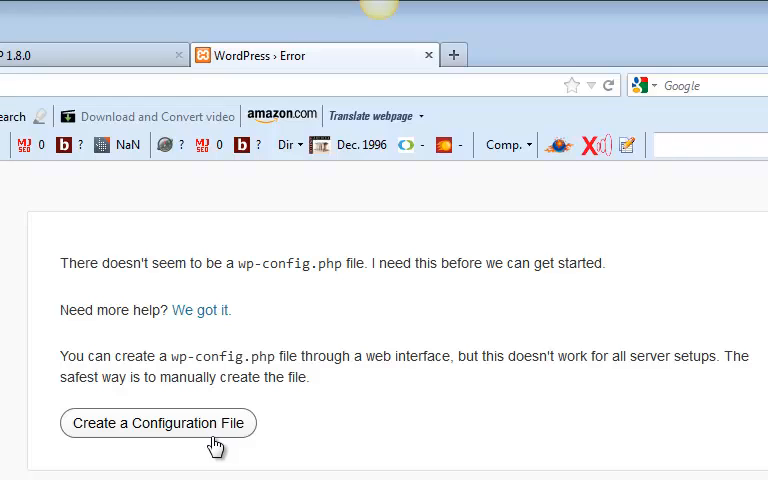
{"action": "mouse_move", "coordinate": [212, 437]}
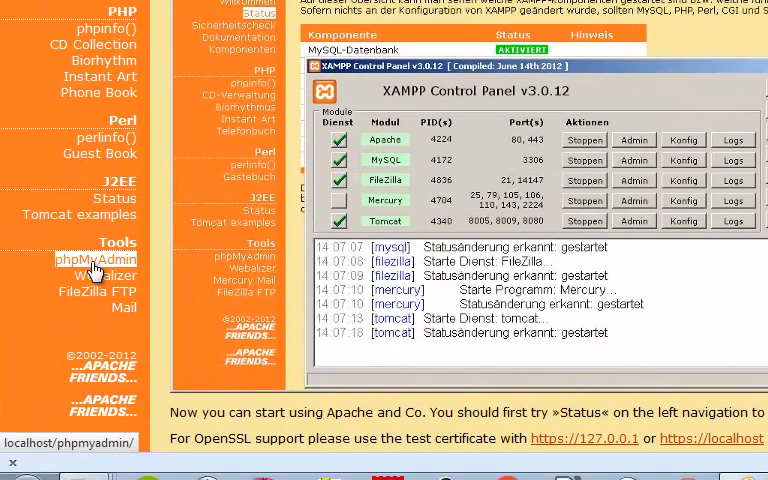
Step: Open phpMyAdmin under Tools on the XAMPP localhost page
{"action": "left_click", "coordinate": [94, 259]}
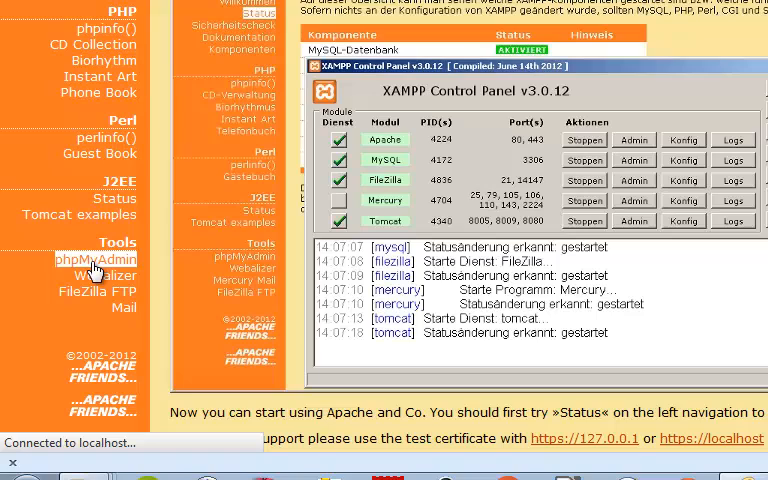
{"action": "left_click", "coordinate": [95, 259]}
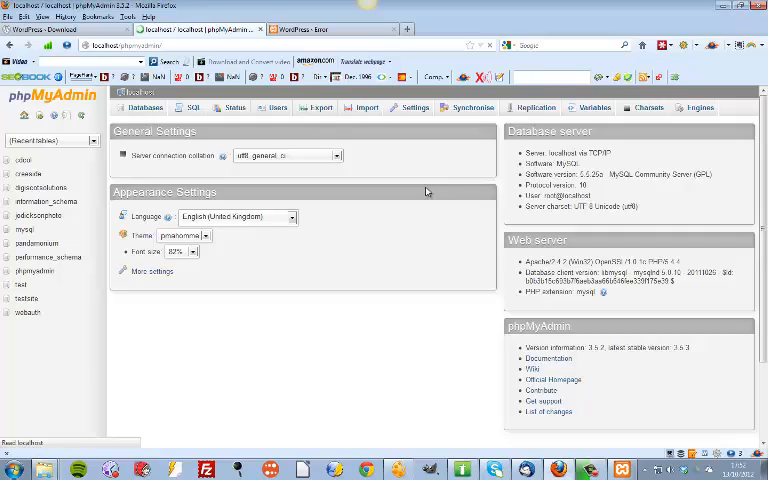
Step: Show the Users tab listing MySQL user accounts and privileges
{"action": "left_click", "coordinate": [278, 108]}
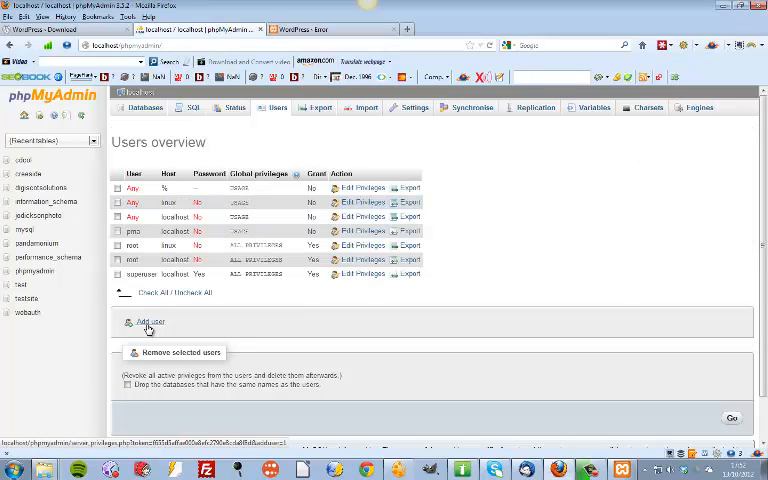
{"action": "left_click", "coordinate": [362, 202]}
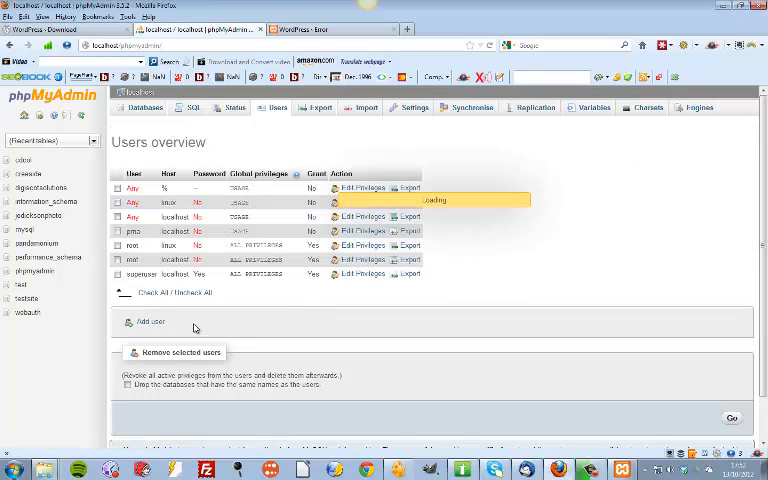
{"action": "left_click", "coordinate": [150, 321]}
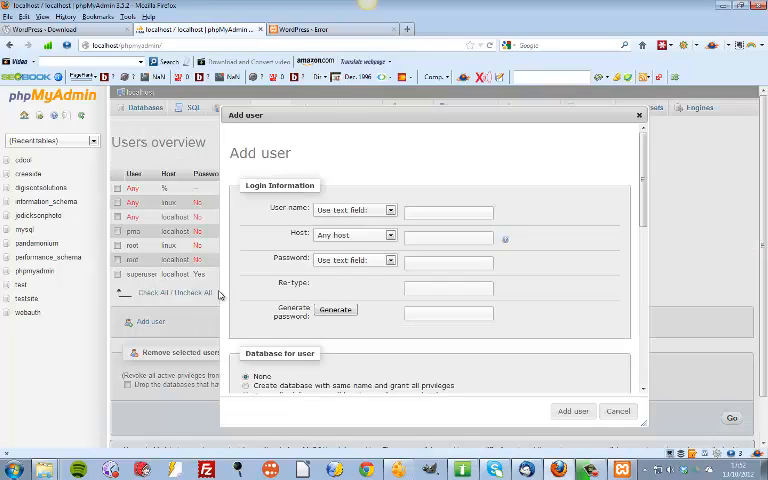
{"action": "left_click", "coordinate": [448, 211]}
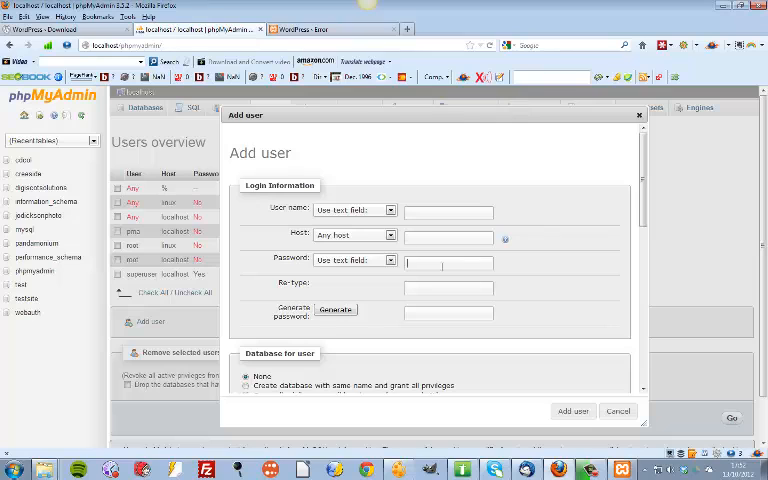
{"action": "mouse_move", "coordinate": [606, 232]}
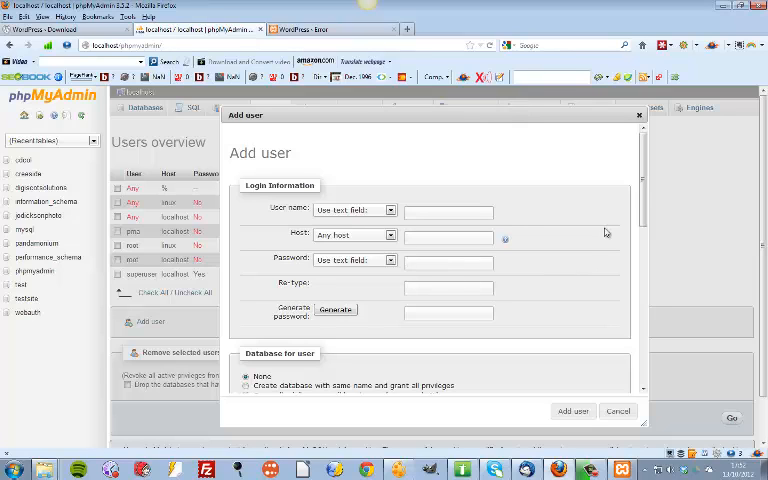
{"action": "scroll", "scroll_direction": "down", "scroll_amount": 3}
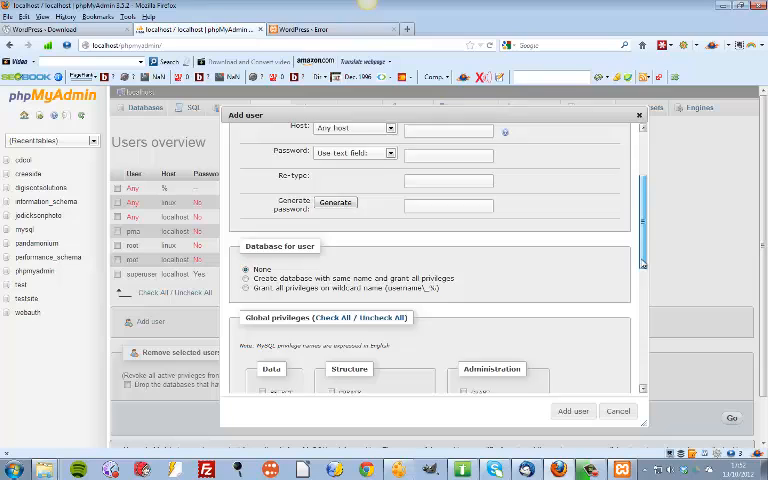
{"action": "scroll", "scroll_direction": "down", "scroll_amount": 3}
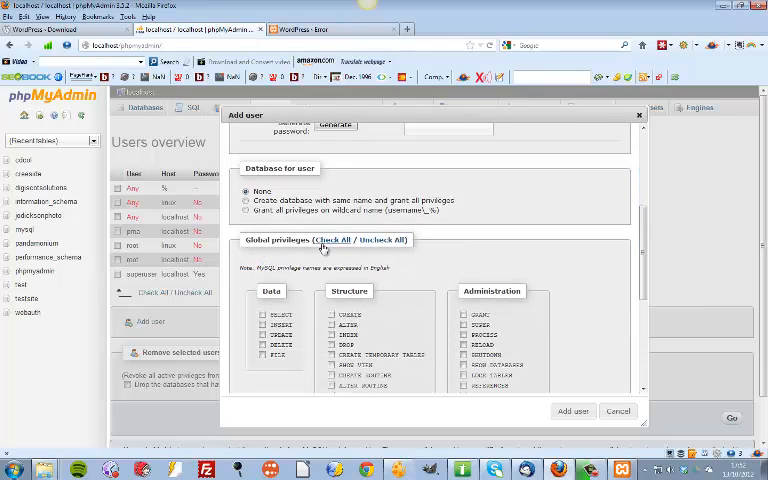
{"action": "left_click", "coordinate": [331, 240]}
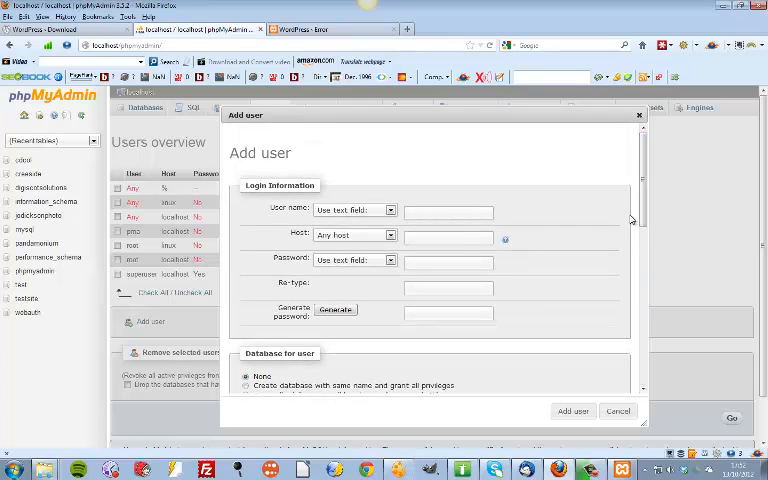
{"action": "mouse_move", "coordinate": [541, 206]}
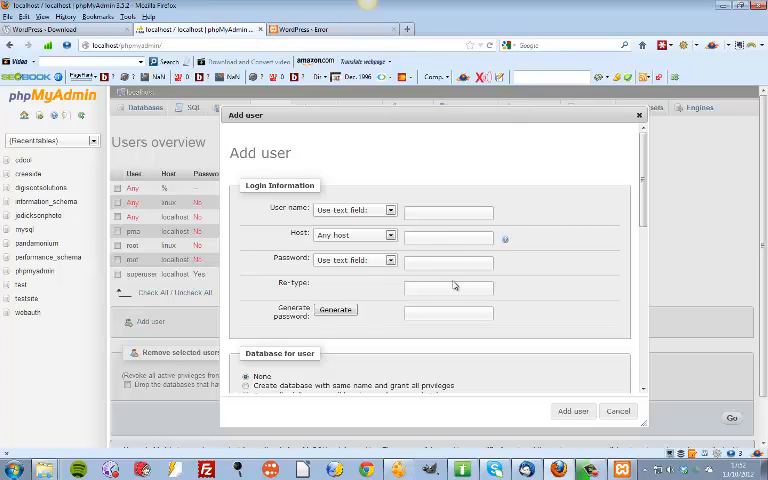
{"action": "scroll", "scroll_direction": "down", "scroll_amount": 3}
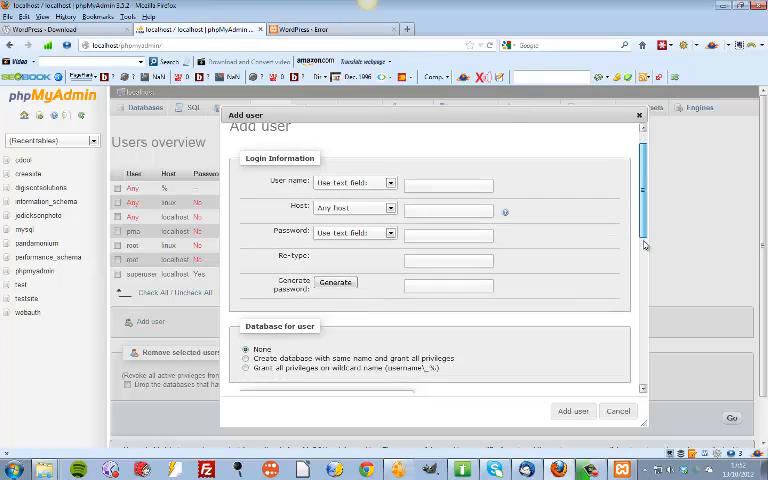
{"action": "scroll", "scroll_direction": "down", "scroll_amount": 3}
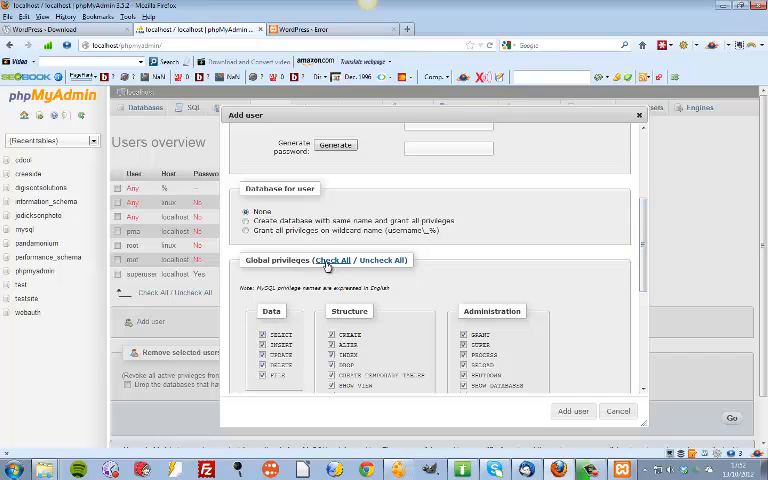
{"action": "scroll", "scroll_direction": "down", "scroll_amount": 3}
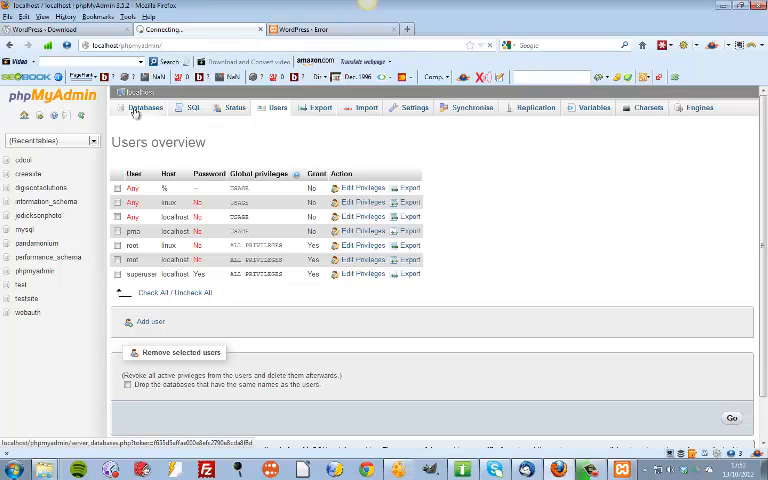
Step: Create a database named gardensite from the Databases tab
{"action": "left_click", "coordinate": [145, 107]}
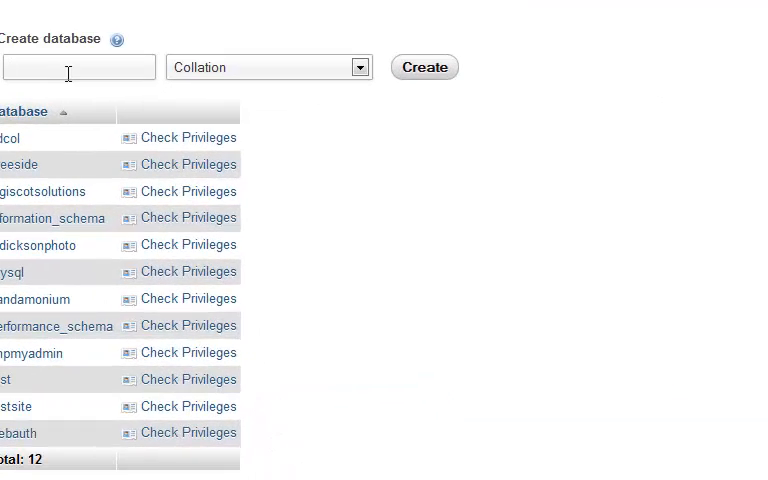
{"action": "type", "text": "gardensite"}
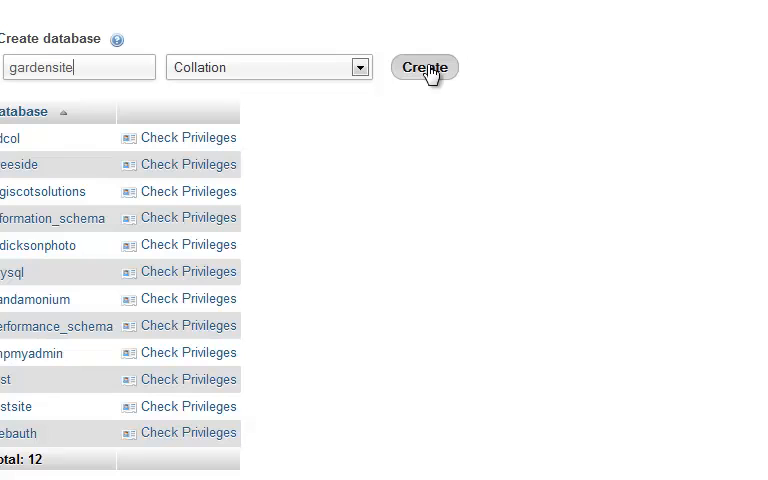
{"action": "left_click", "coordinate": [424, 67]}
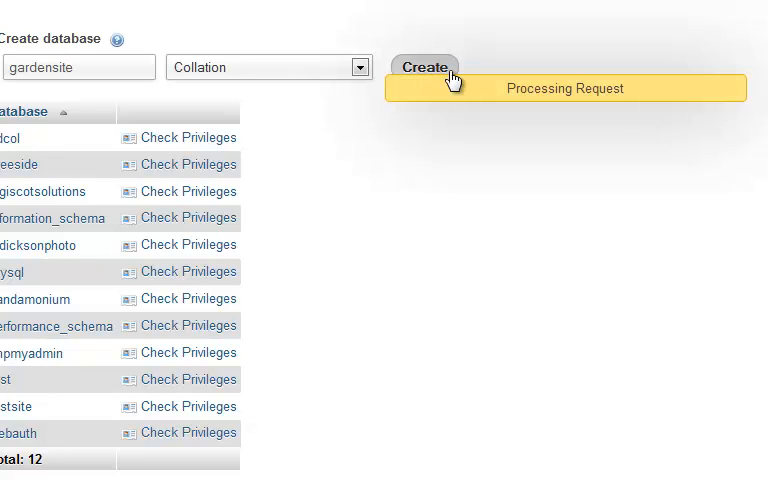
{"action": "left_click", "coordinate": [423, 67]}
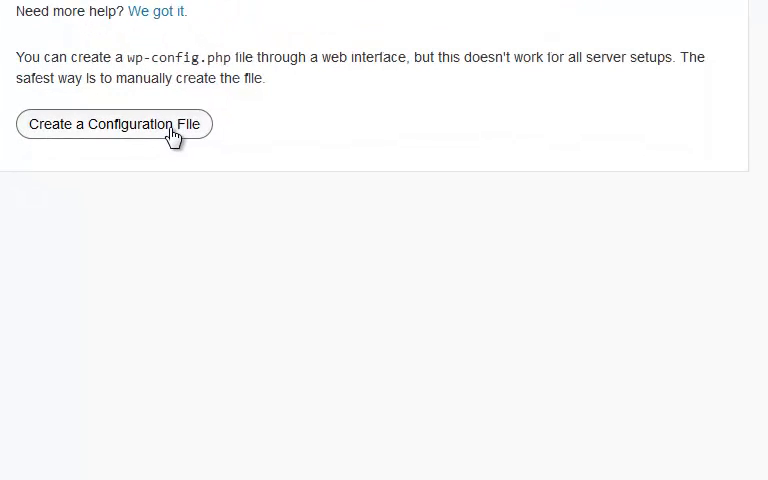
Step: Get past the database-details welcome notes with Let's go!
{"action": "left_click", "coordinate": [113, 124]}
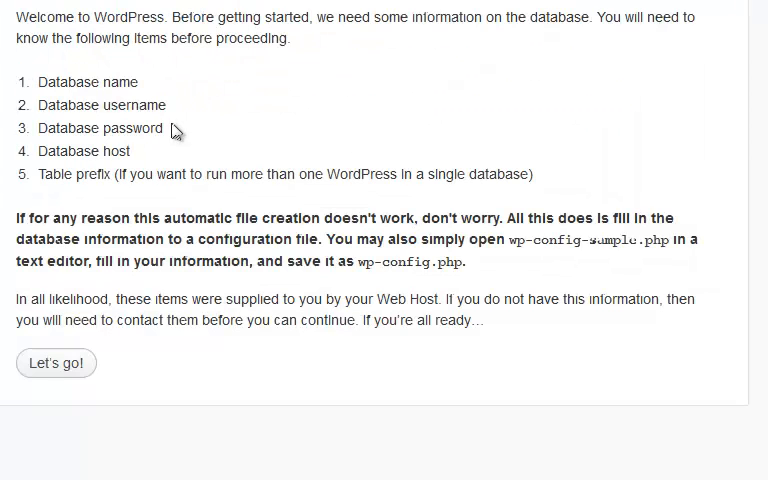
{"action": "mouse_move", "coordinate": [104, 83]}
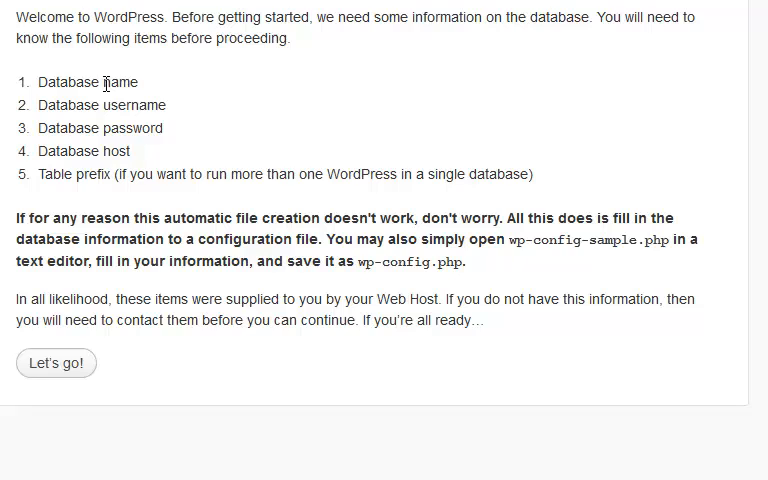
{"action": "mouse_move", "coordinate": [52, 105]}
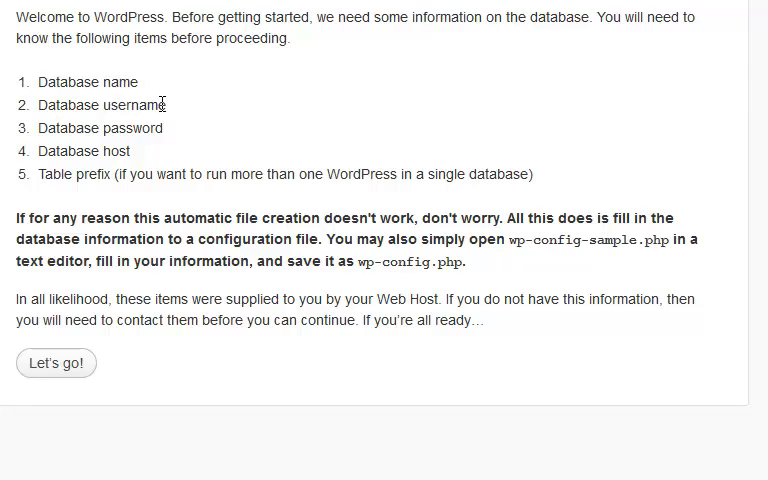
{"action": "mouse_move", "coordinate": [167, 127]}
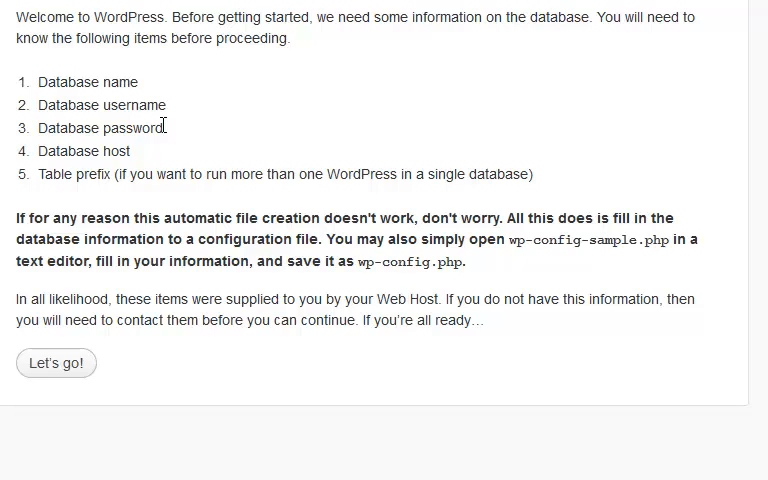
{"action": "mouse_move", "coordinate": [165, 143]}
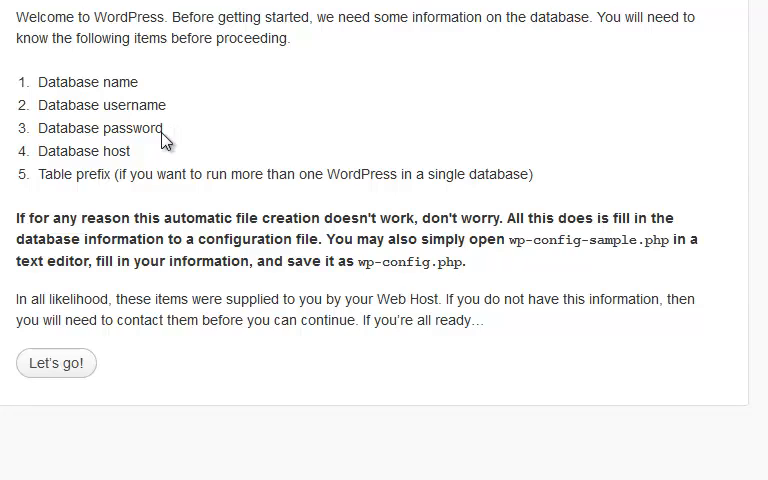
{"action": "mouse_move", "coordinate": [69, 191]}
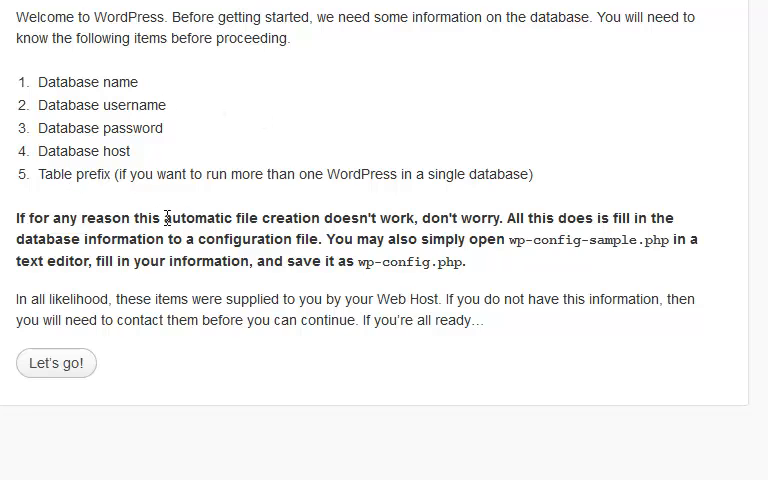
{"action": "left_click", "coordinate": [56, 363]}
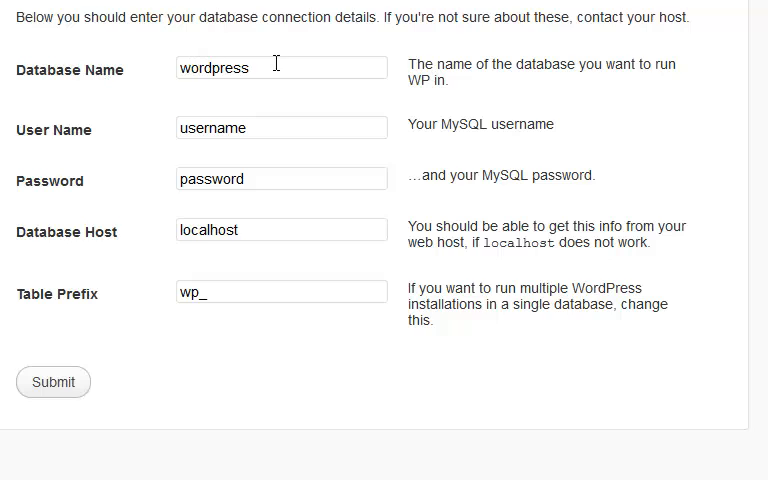
{"action": "mouse_move", "coordinate": [265, 68]}
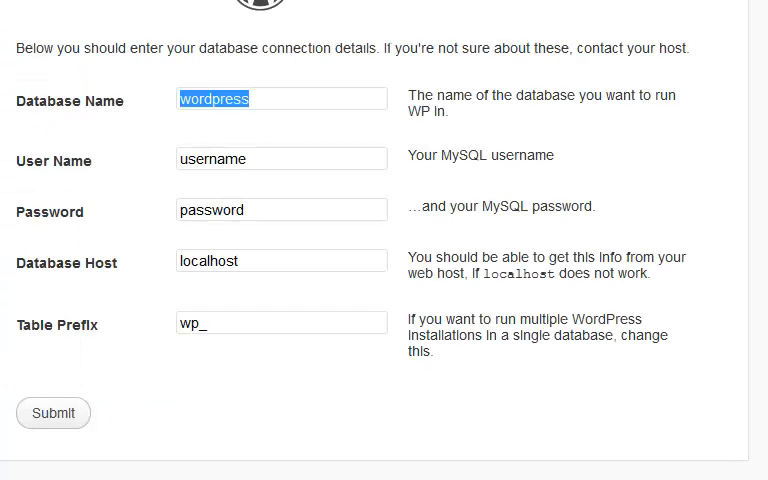
Step: Enter database gardensite, user superuser and table prefix wpgardensite_, then submit
{"action": "type", "text": "ga"}
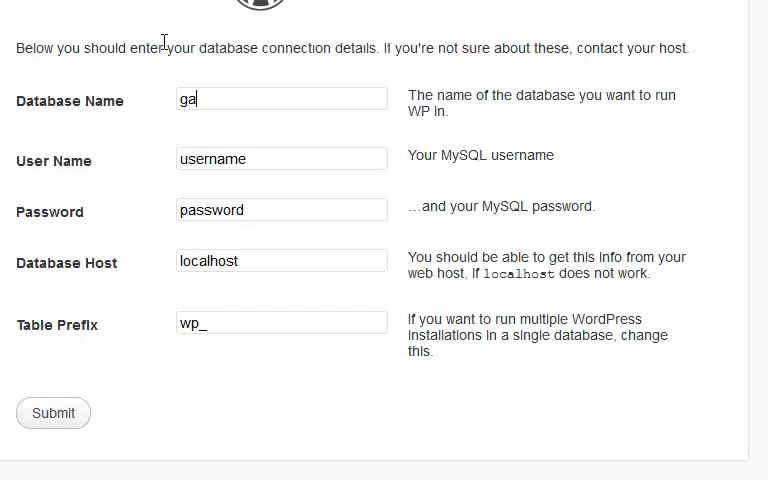
{"action": "type", "text": "rdensite"}
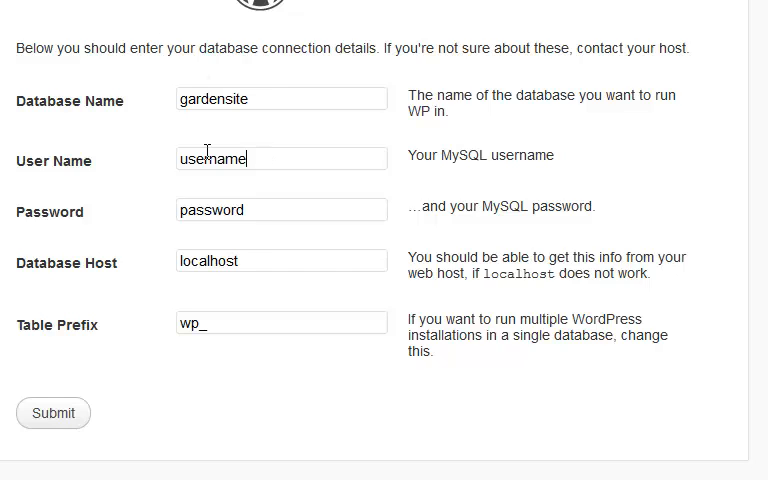
{"action": "type", "text": "super"}
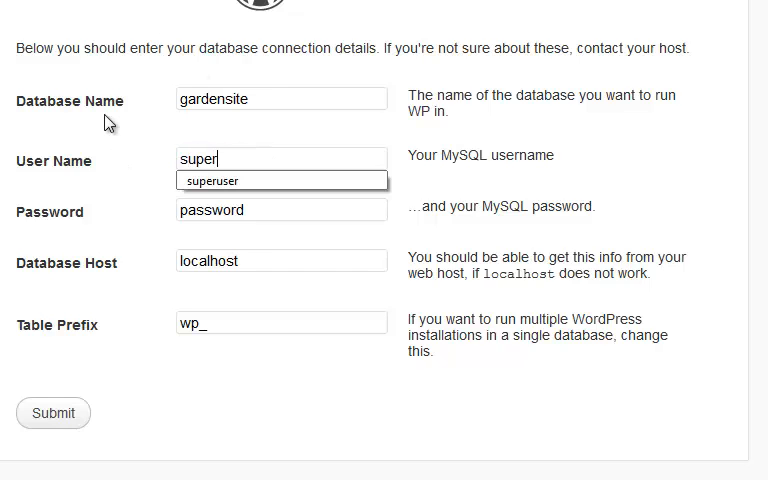
{"action": "left_click", "coordinate": [210, 180]}
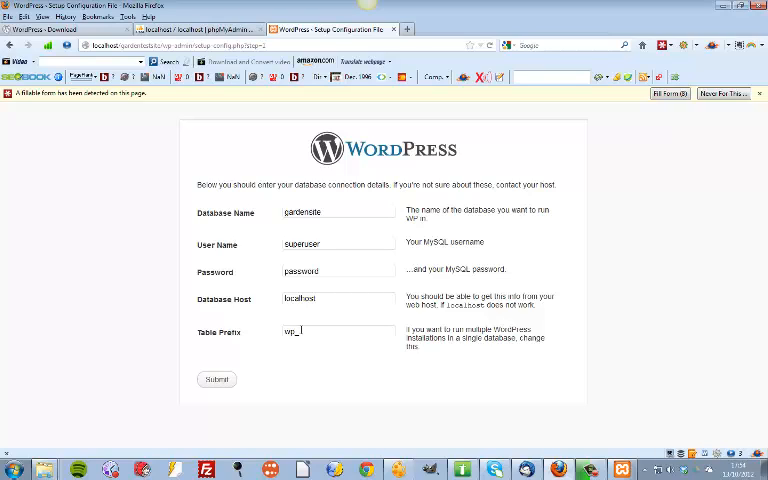
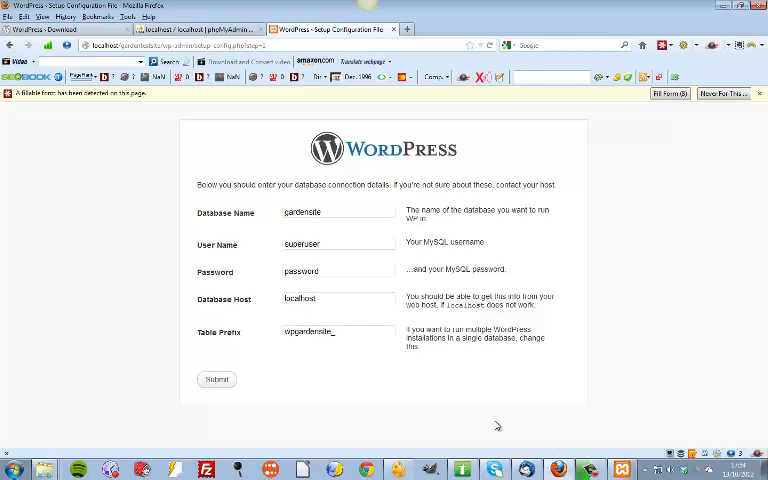
{"action": "mouse_move", "coordinate": [643, 414]}
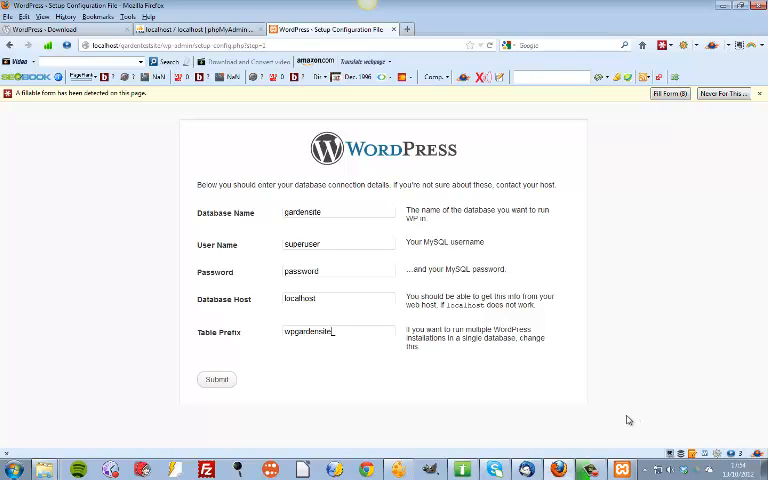
{"action": "left_click", "coordinate": [216, 379]}
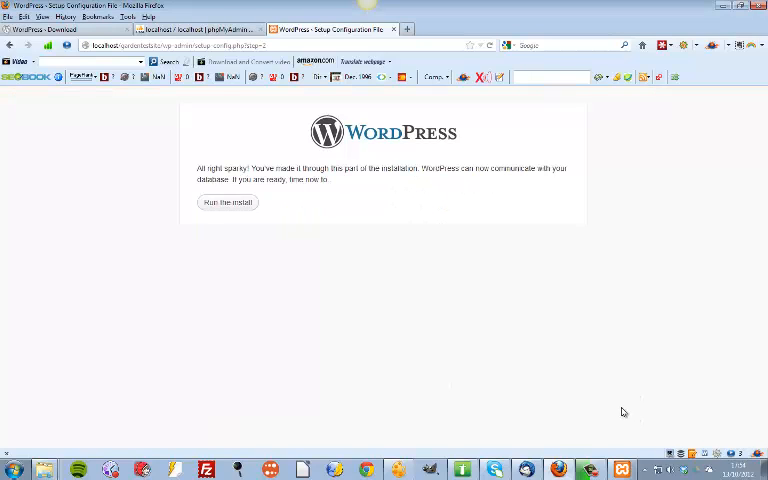
{"action": "mouse_move", "coordinate": [252, 127]}
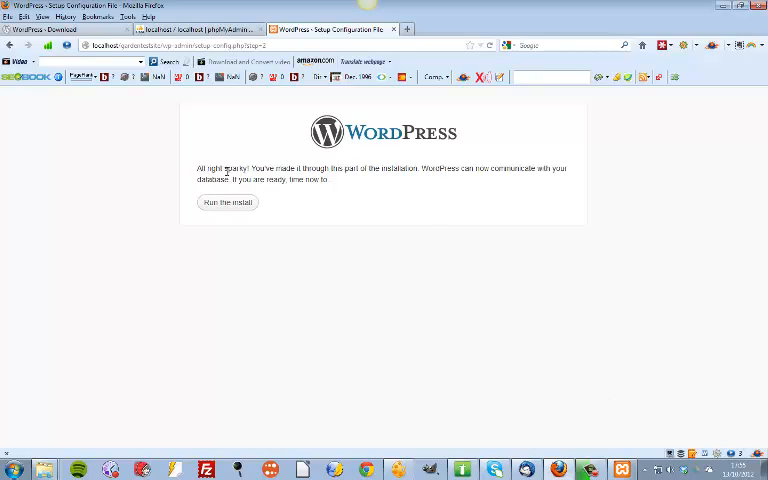
{"action": "mouse_move", "coordinate": [458, 180]}
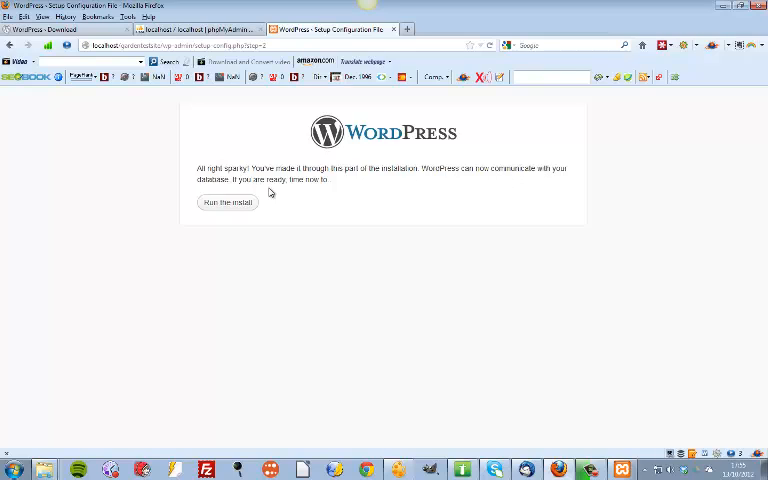
Step: Run the install from the database confirmation page
{"action": "left_click", "coordinate": [227, 202]}
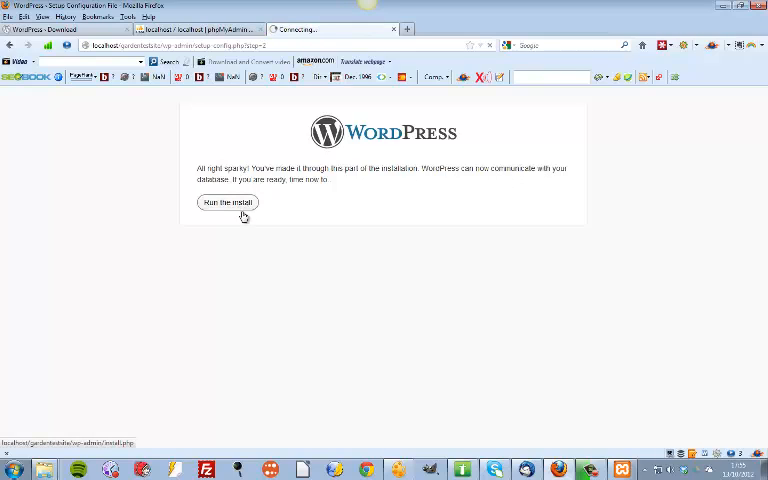
{"action": "left_click", "coordinate": [227, 202]}
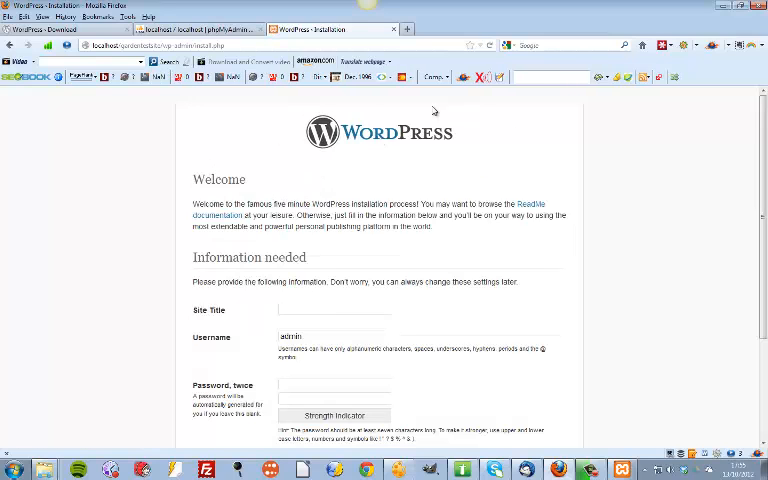
Step: Fill the install form with title gardensite, username admin, a password and an e-mail
{"action": "scroll", "scroll_direction": "down", "scroll_amount": 3}
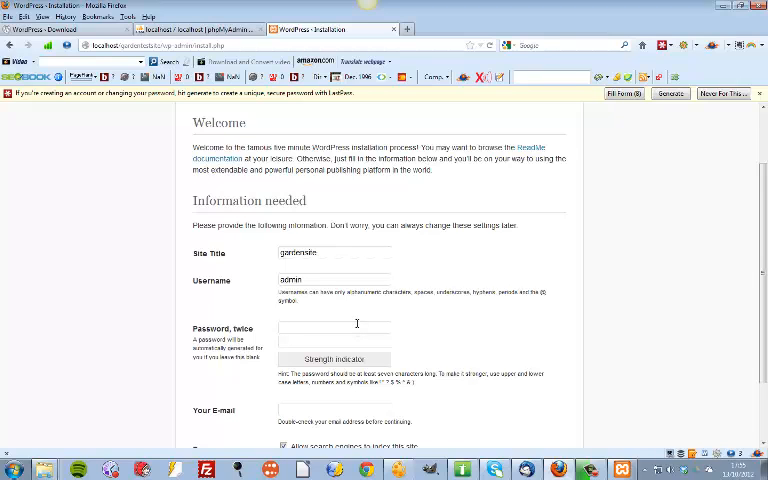
{"action": "scroll", "scroll_direction": "down", "scroll_amount": 3}
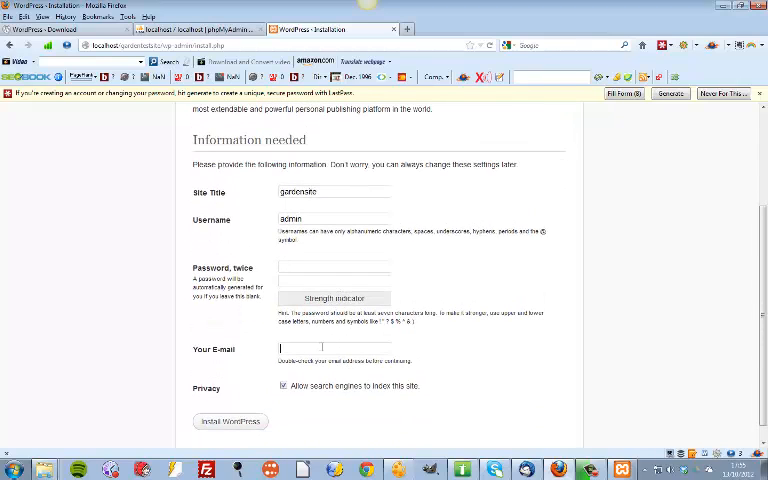
{"action": "type", "text": "test@test.com"}
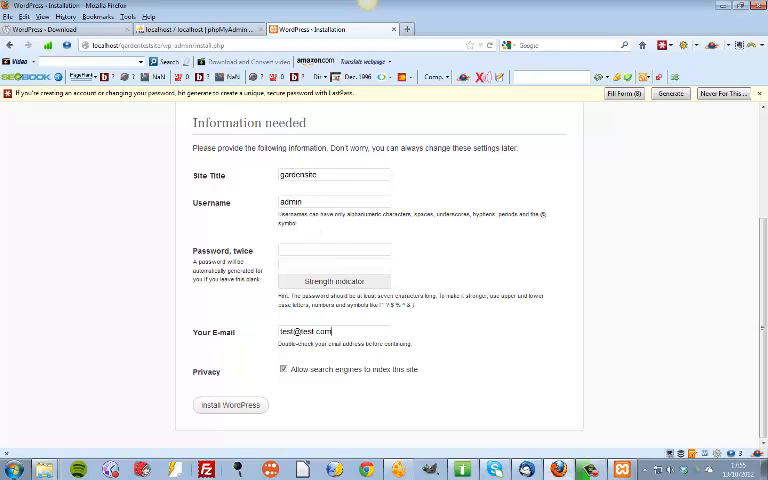
{"action": "mouse_move", "coordinate": [585, 360]}
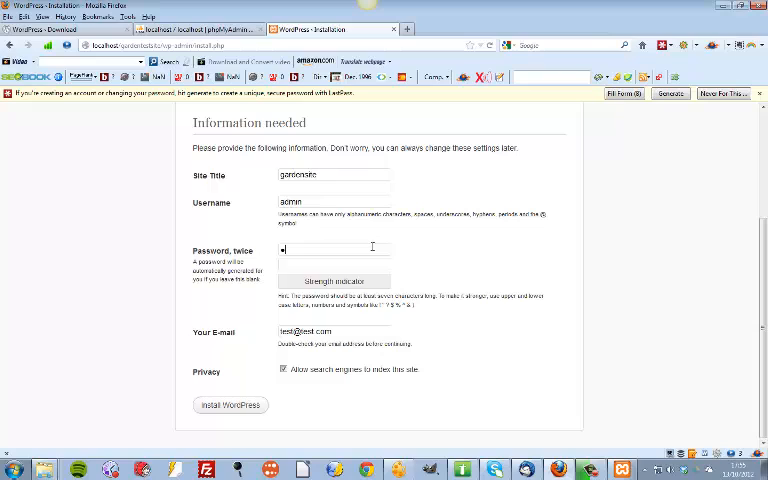
{"action": "type", "text": "password"}
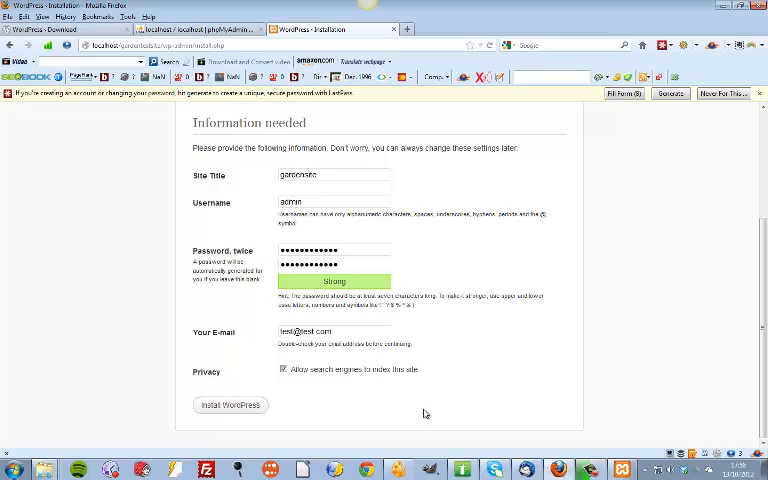
{"action": "left_click", "coordinate": [230, 405]}
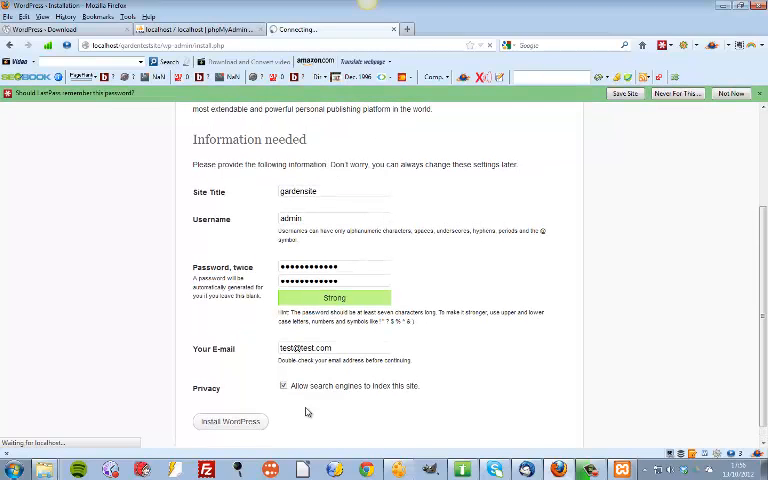
Step: Submit the install details and go to the site login page
{"action": "left_click", "coordinate": [230, 421]}
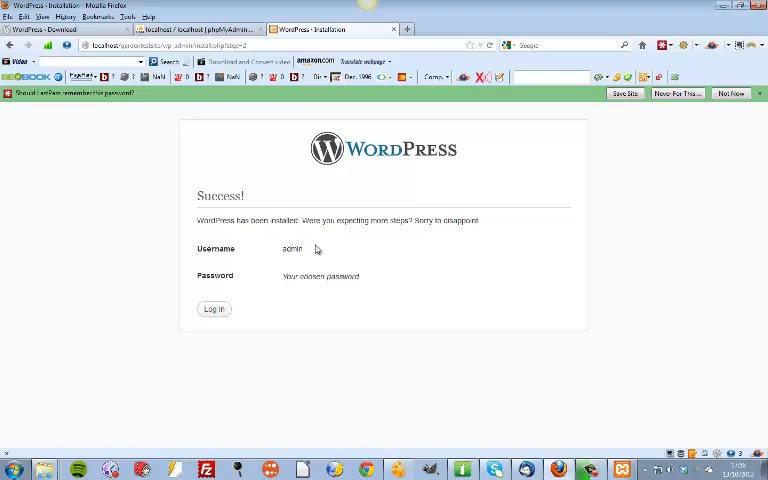
{"action": "left_click", "coordinate": [213, 308]}
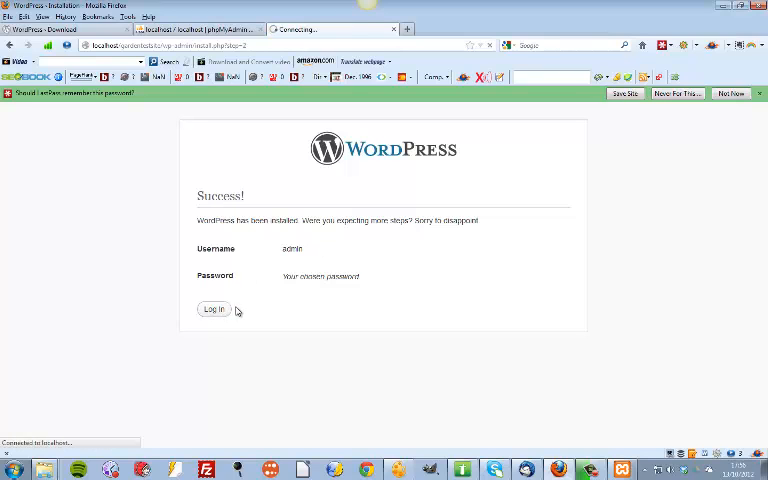
{"action": "left_click", "coordinate": [213, 309]}
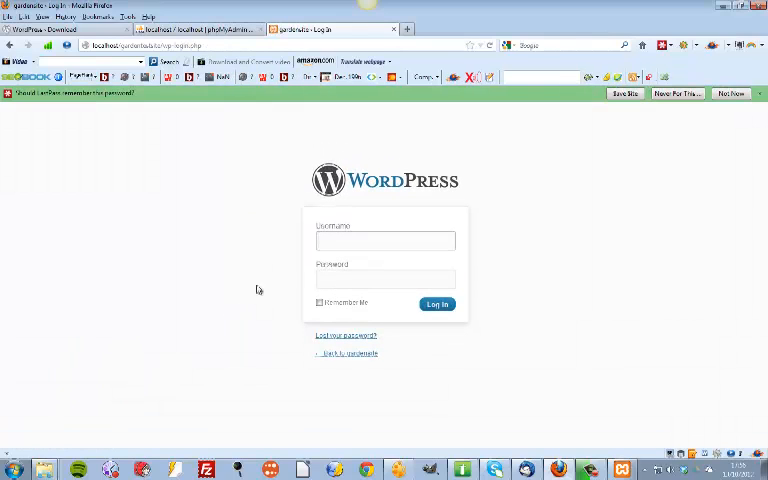
Step: Enter the admin username and password on the login form
{"action": "left_click", "coordinate": [385, 241]}
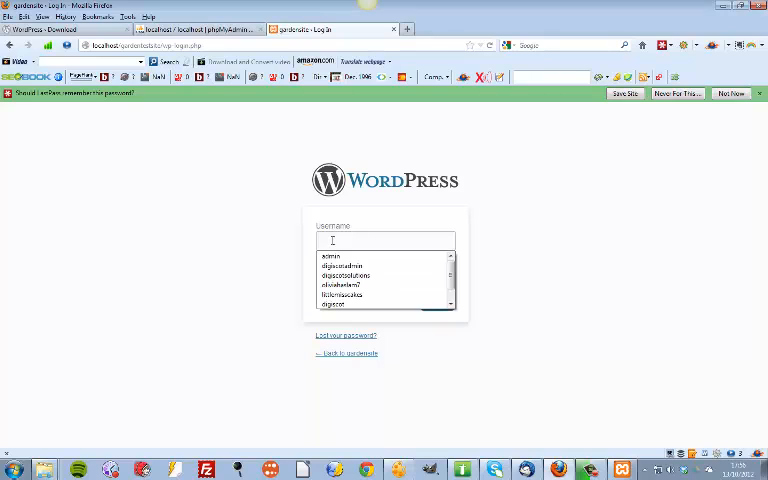
{"action": "left_click", "coordinate": [334, 254]}
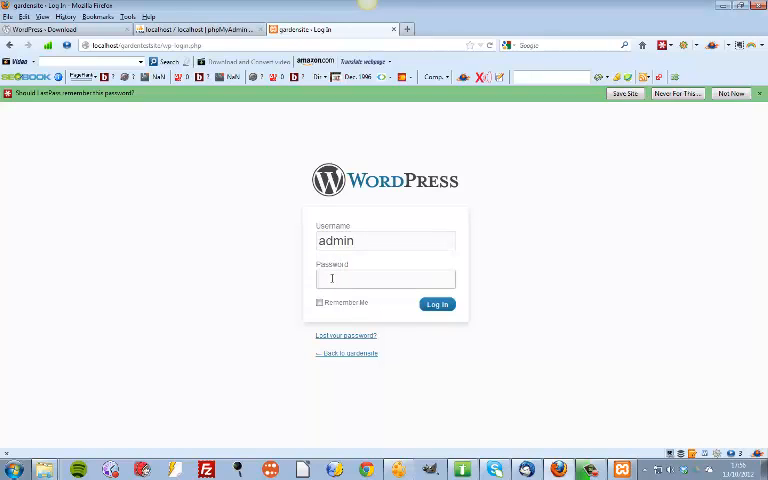
{"action": "type", "text": "password"}
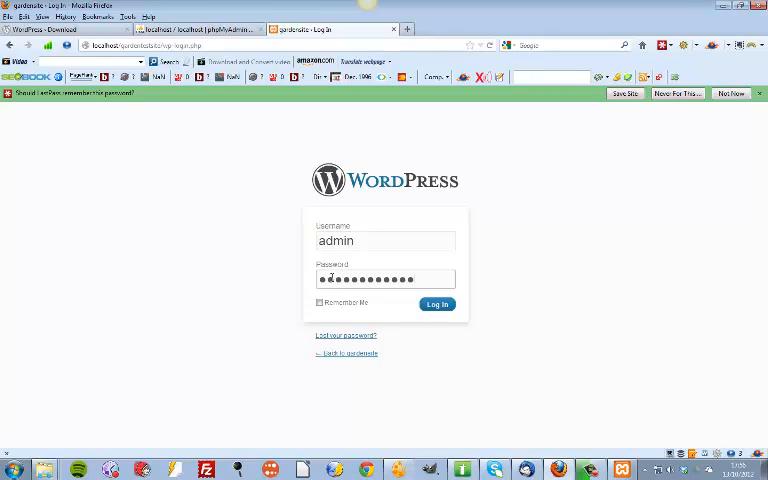
{"action": "left_click", "coordinate": [437, 304]}
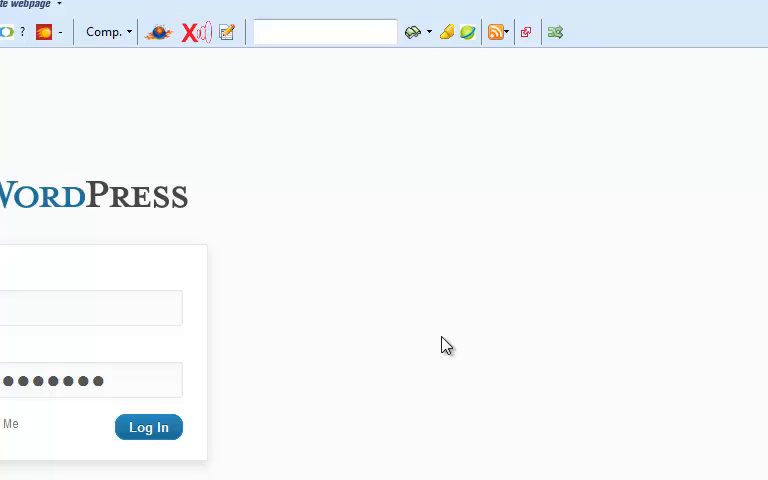
Step: Log in as admin and scroll the Themes page showing Twenty Eleven as current
{"action": "left_click", "coordinate": [148, 427]}
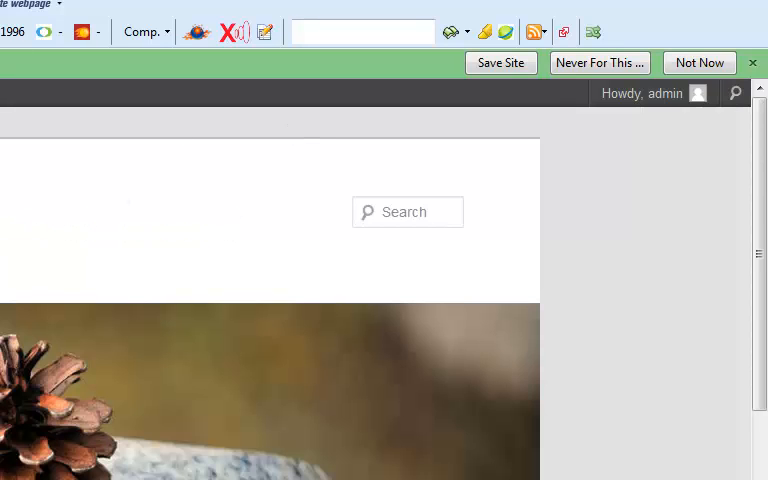
{"action": "scroll", "scroll_direction": "down", "scroll_amount": 3}
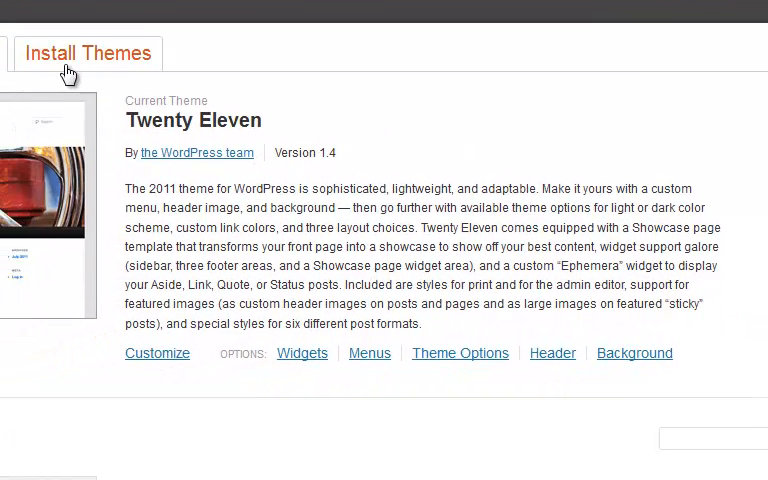
{"action": "scroll", "scroll_direction": "down", "scroll_amount": 3}
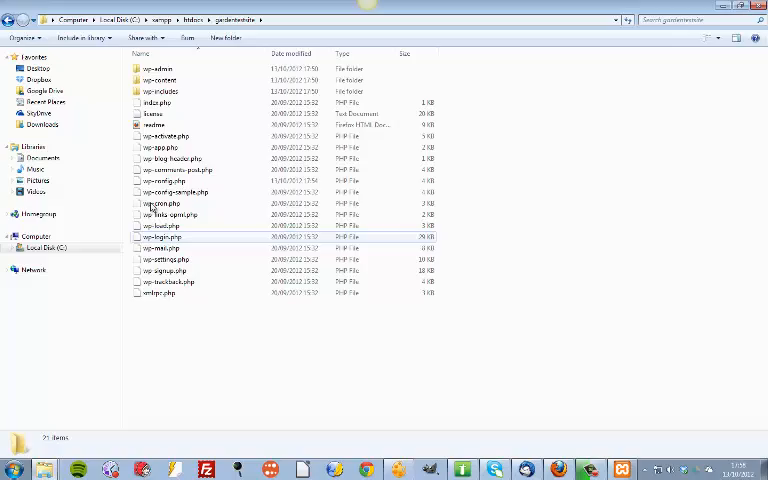
Step: Open wp-content and then its themes folder in gardentestsite
{"action": "left_click", "coordinate": [160, 80]}
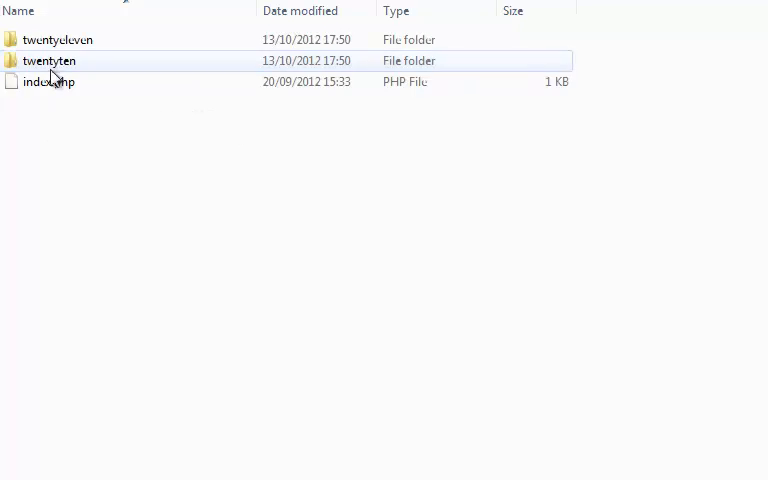
{"action": "left_click", "coordinate": [57, 39]}
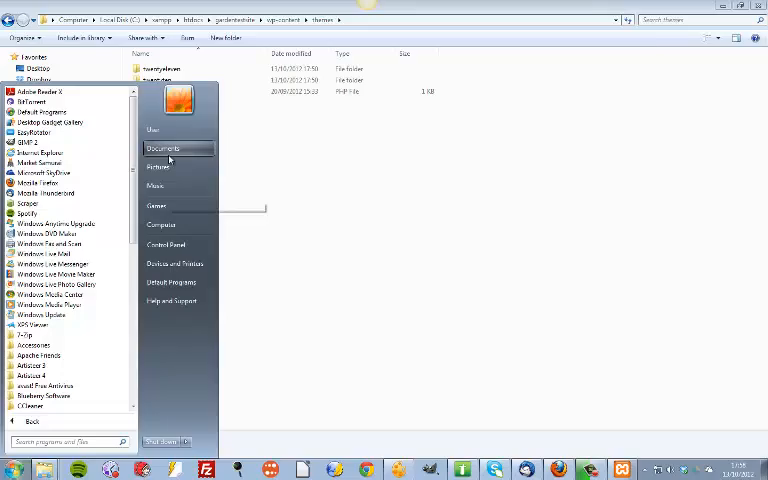
Step: Extract gardeningexample.zip from Documents > Artisteer Templates into its suggested folder
{"action": "left_click", "coordinate": [163, 148]}
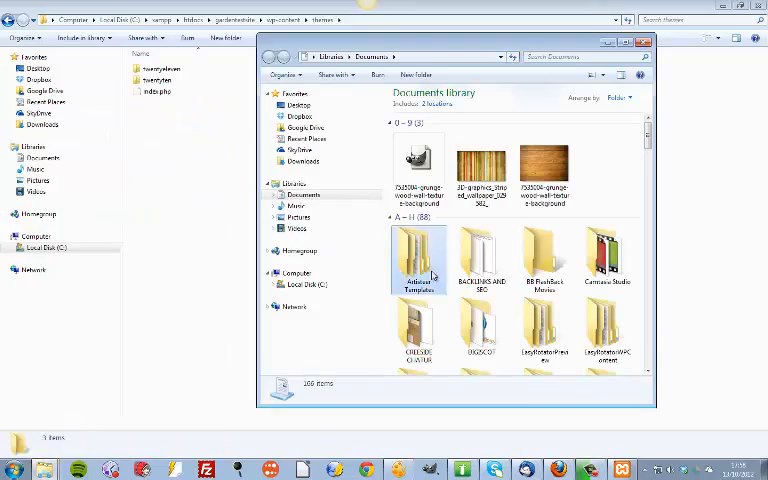
{"action": "double_click", "coordinate": [418, 258]}
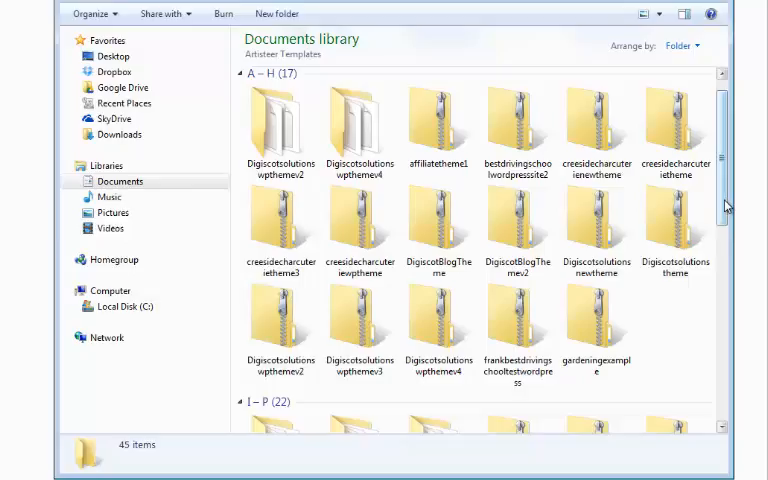
{"action": "scroll", "scroll_direction": "down", "scroll_amount": 3}
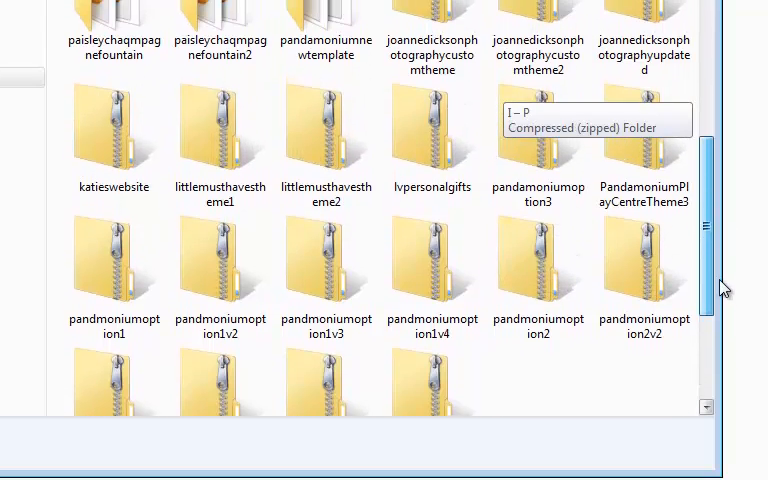
{"action": "scroll", "scroll_direction": "down", "scroll_amount": 3}
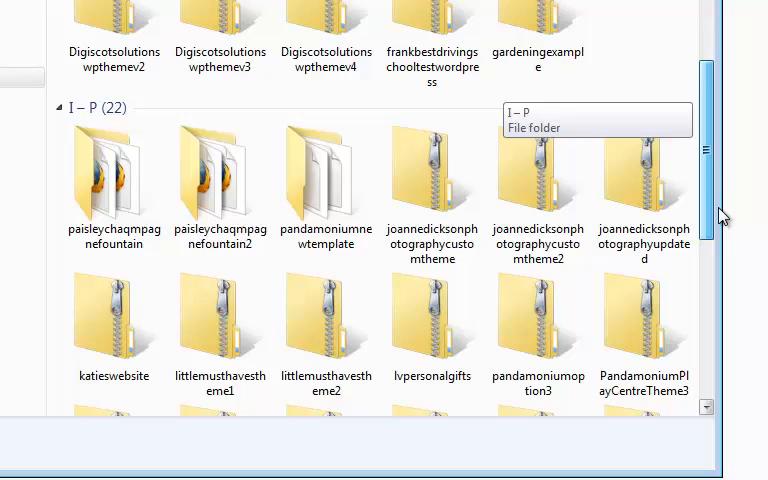
{"action": "scroll", "scroll_direction": "up", "scroll_amount": 3}
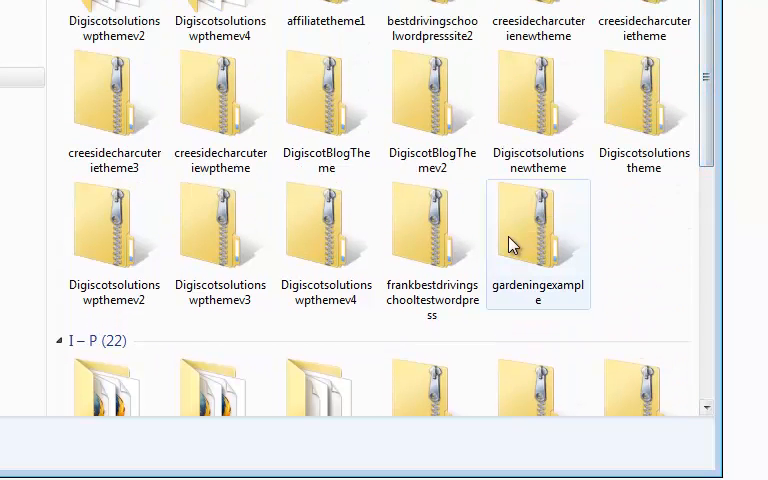
{"action": "right_click", "coordinate": [537, 240]}
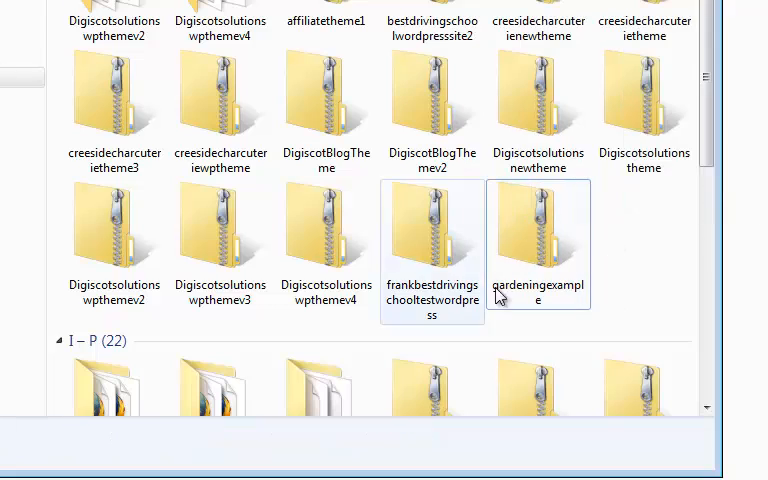
{"action": "mouse_move", "coordinate": [538, 240]}
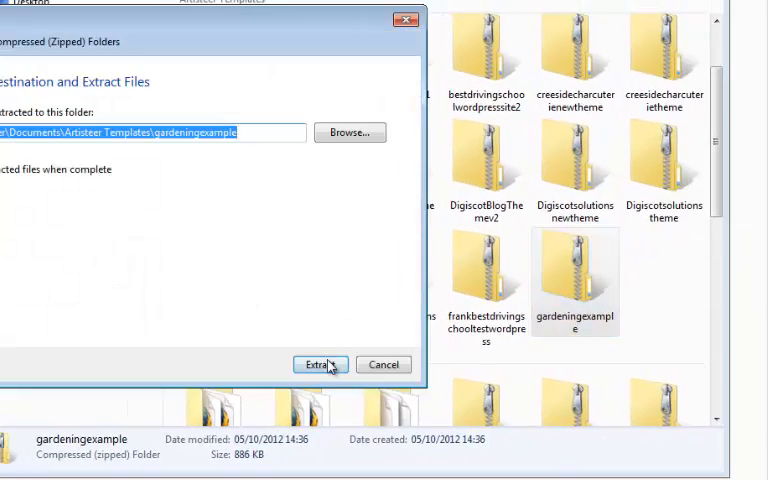
{"action": "left_click", "coordinate": [318, 363]}
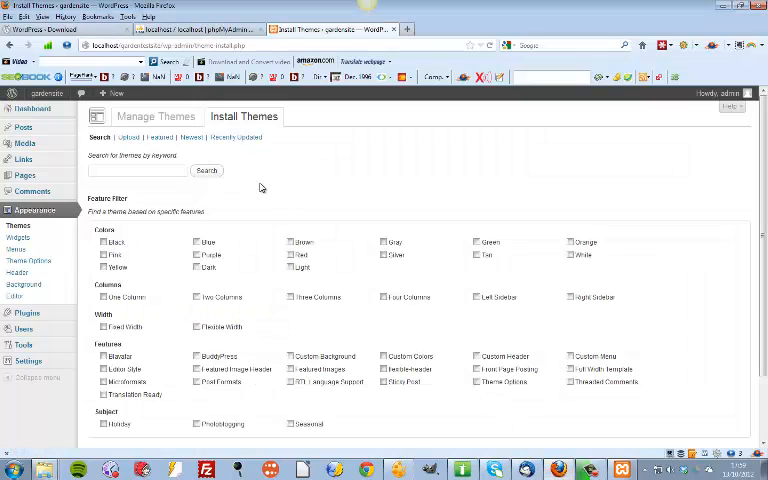
Step: Return to Appearance > Themes and scroll through the Manage Themes list
{"action": "left_click", "coordinate": [18, 225]}
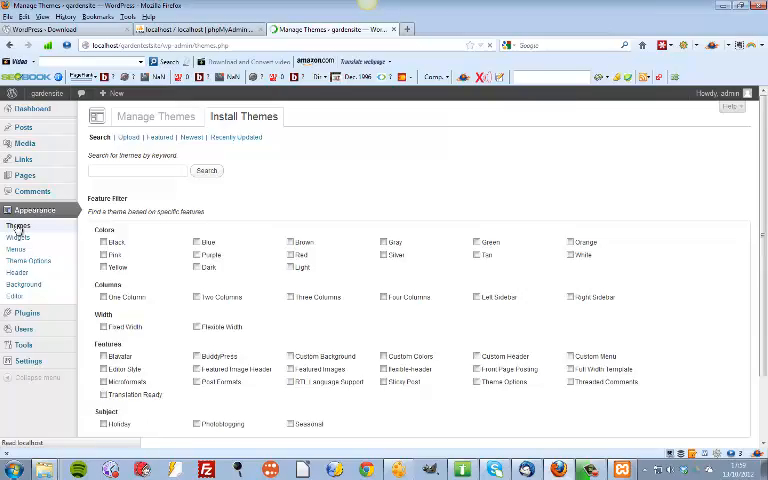
{"action": "scroll", "scroll_direction": "down", "scroll_amount": 3}
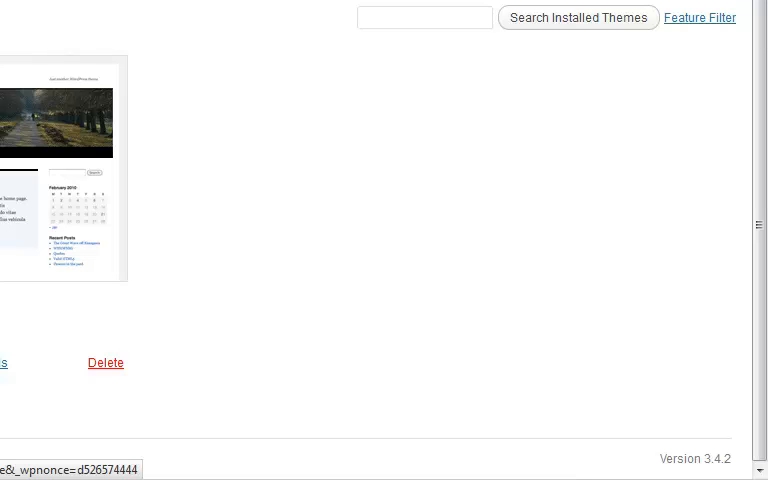
{"action": "scroll", "scroll_direction": "up", "scroll_amount": 3}
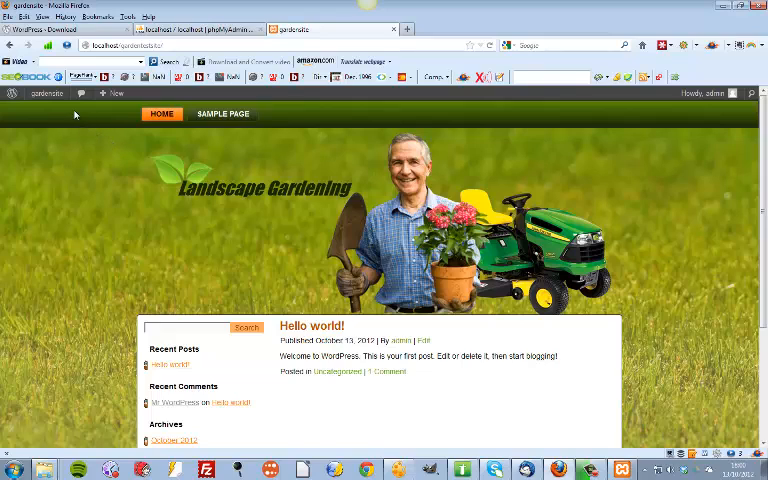
{"action": "mouse_move", "coordinate": [213, 391]}
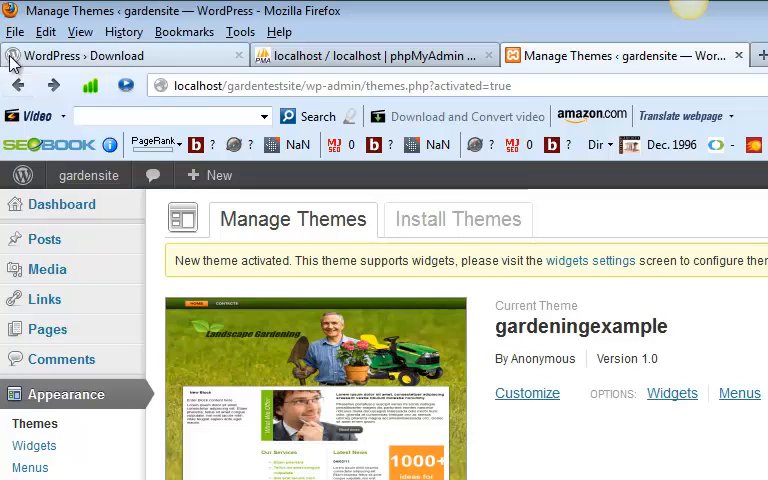
{"action": "mouse_move", "coordinate": [358, 416]}
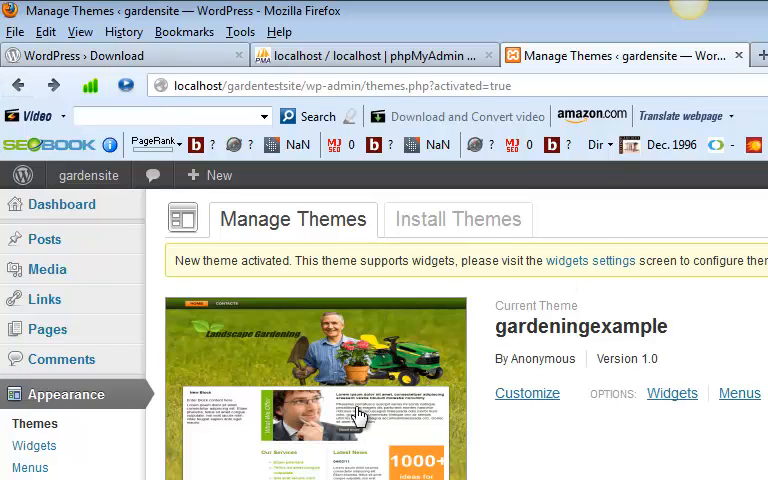
{"action": "mouse_move", "coordinate": [577, 470]}
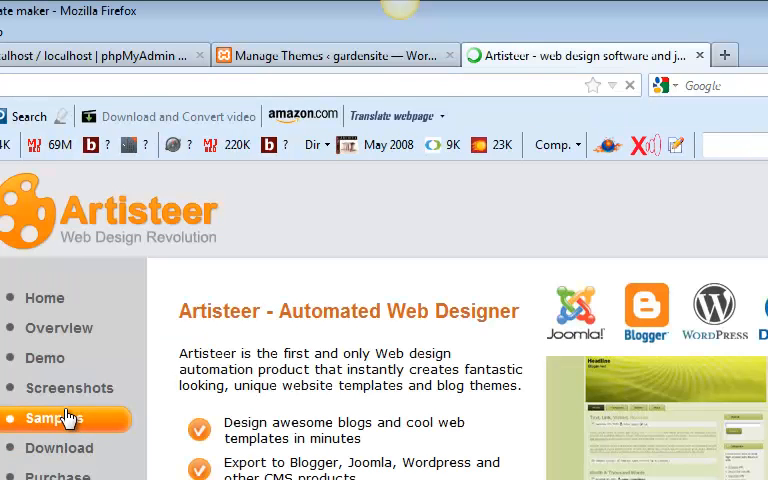
Step: Browse Artisteer's Samples, pick the Attorneys template and preview it live
{"action": "left_click", "coordinate": [54, 417]}
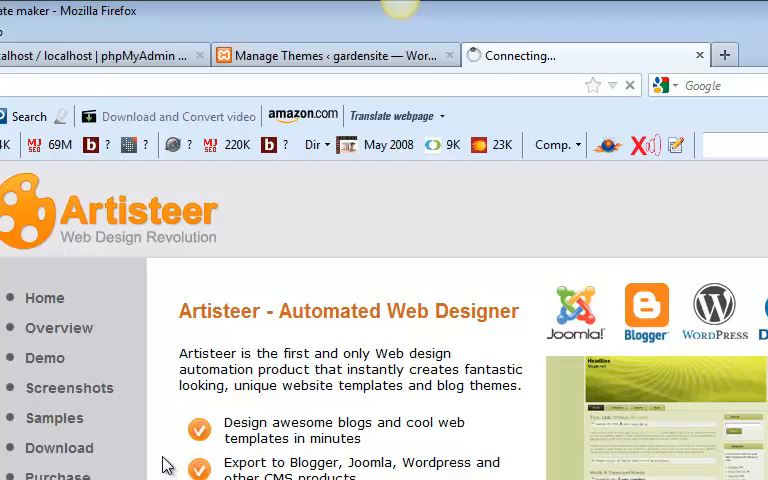
{"action": "left_click", "coordinate": [54, 418]}
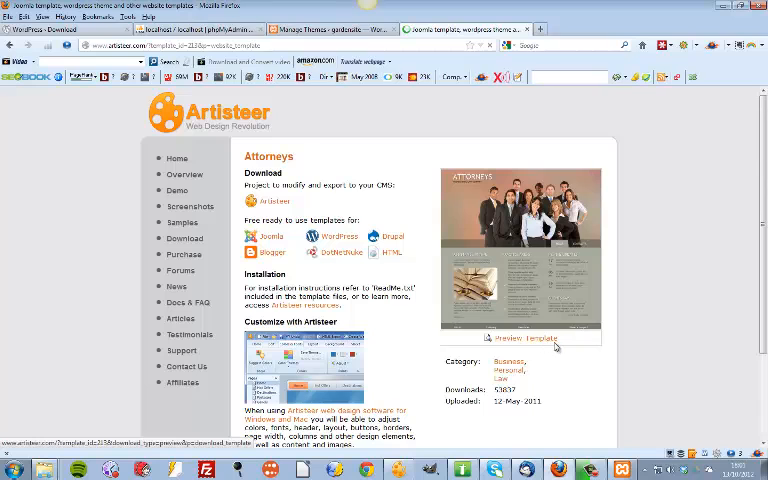
{"action": "left_click", "coordinate": [537, 337]}
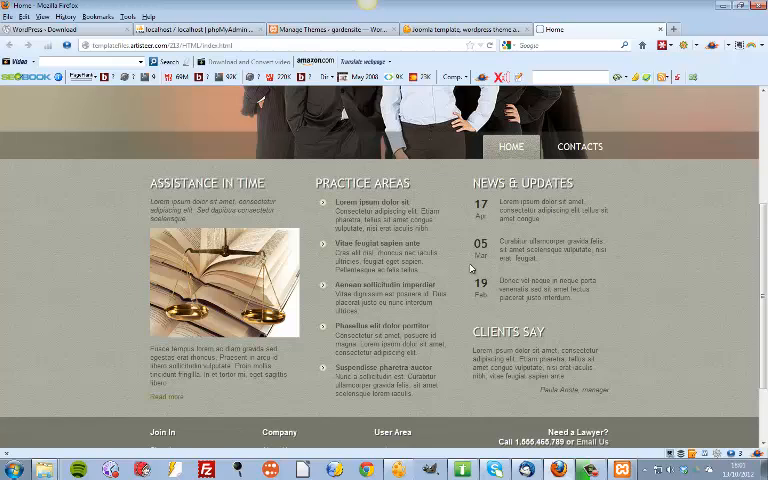
{"action": "mouse_move", "coordinate": [472, 268]}
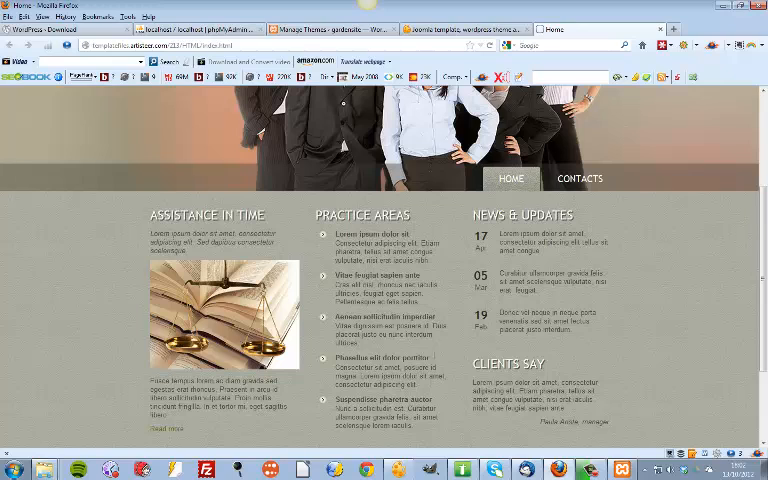
Step: Scroll through the Attorneys preview's practice areas, news and client quotes to the footer
{"action": "scroll", "scroll_direction": "down", "scroll_amount": 3}
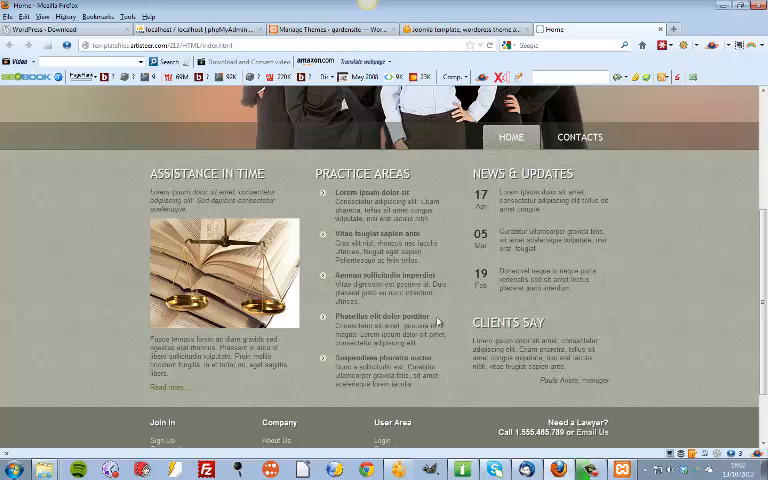
{"action": "scroll", "scroll_direction": "down", "scroll_amount": 3}
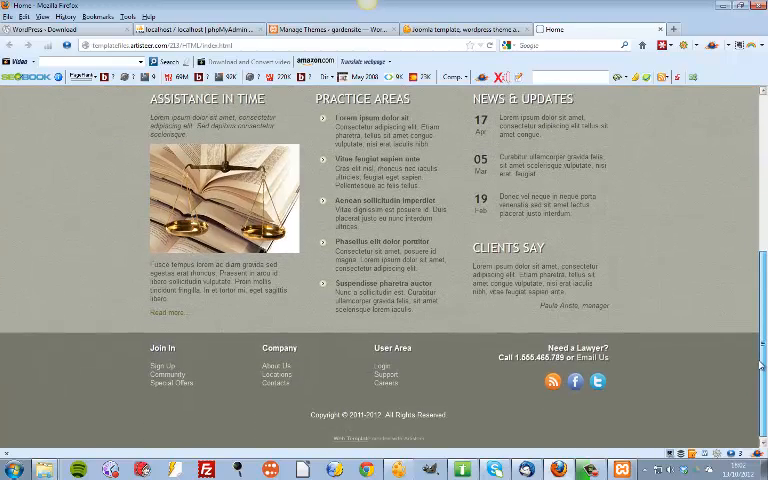